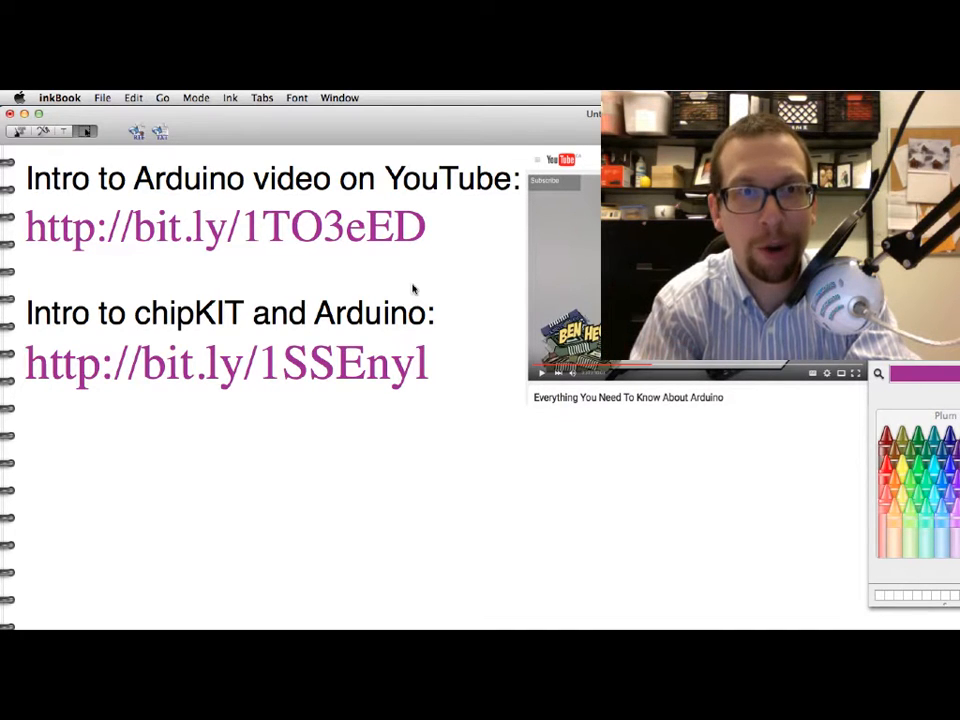
{"action": "mouse_move", "coordinate": [285, 290]}
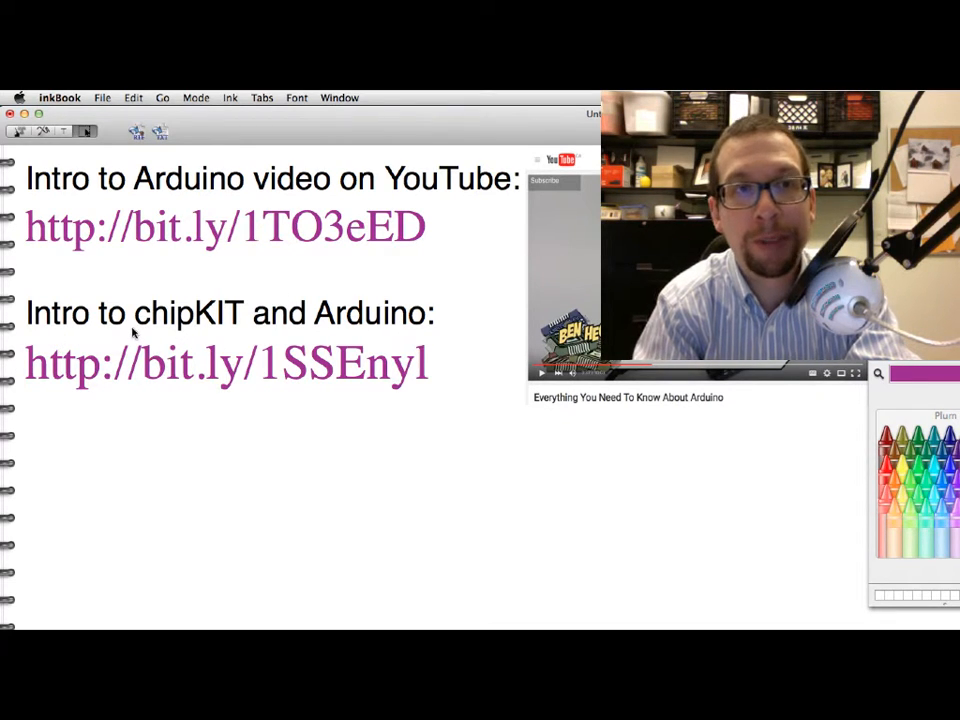
{"action": "mouse_move", "coordinate": [73, 398]}
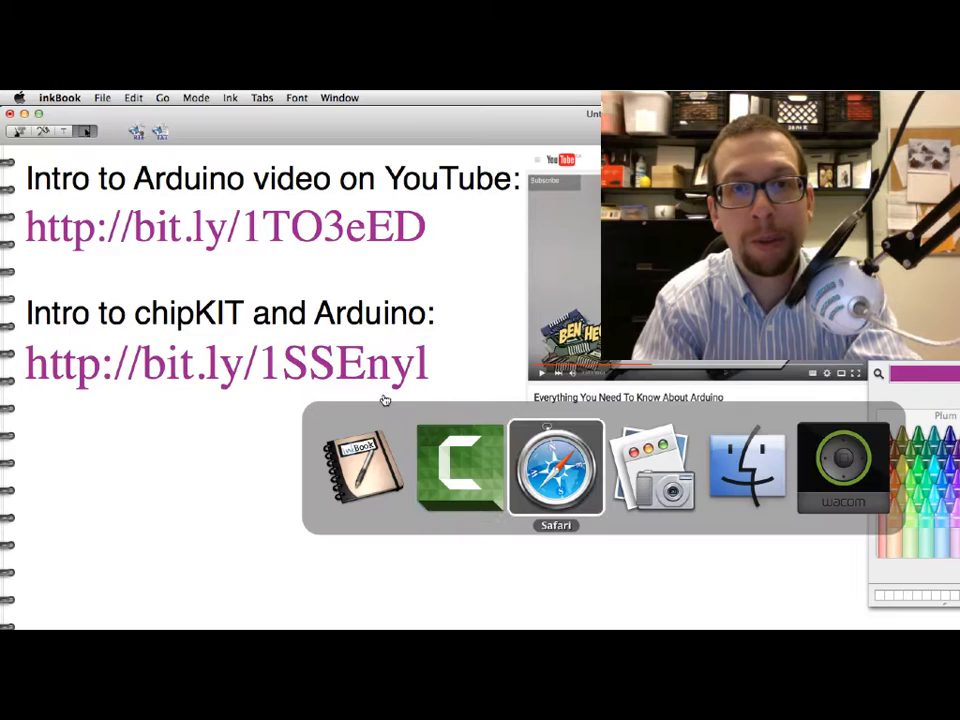
Review the chipKIT install page in Safari and follow the Arduino IDE 1.6.7 link.
{"action": "left_click", "coordinate": [555, 465]}
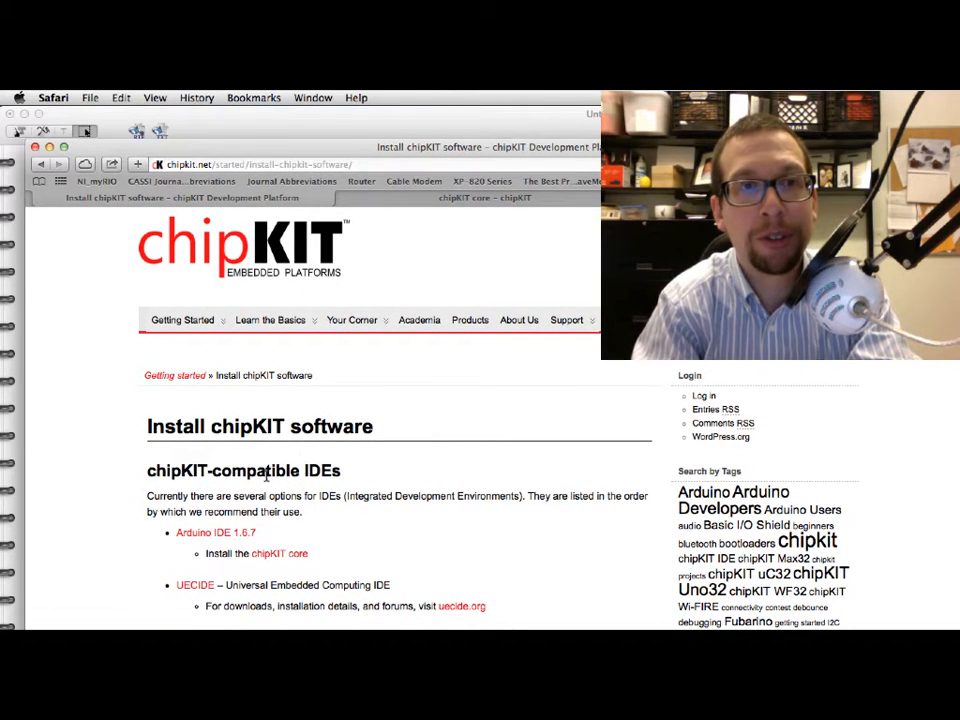
{"action": "scroll", "scroll_direction": "down", "scroll_amount": 3}
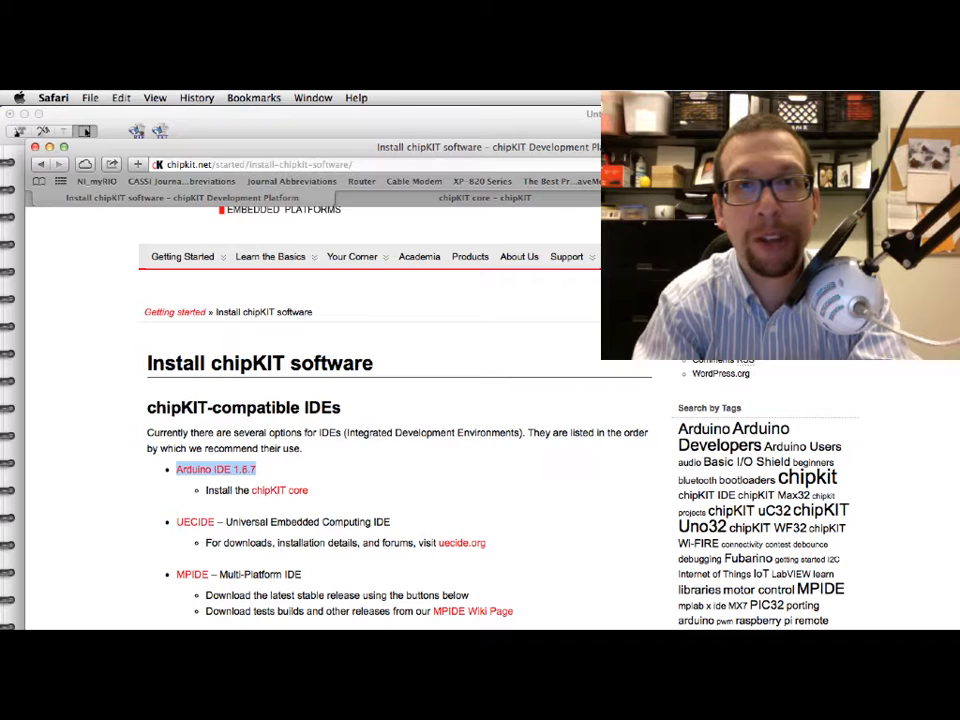
{"action": "left_click", "coordinate": [215, 469]}
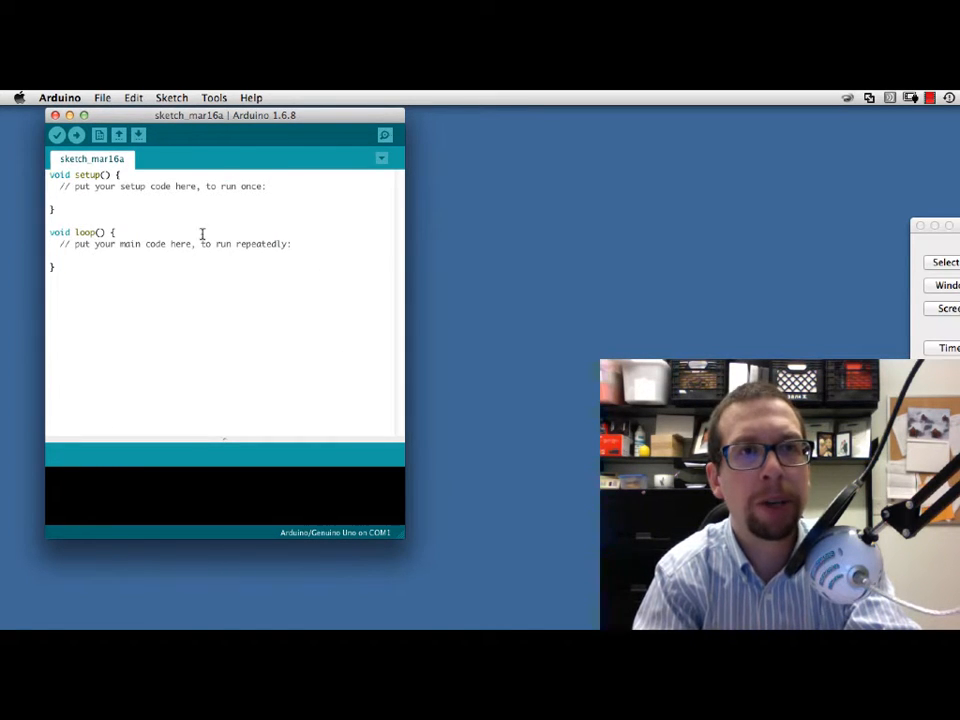
Select all the sketch code and browse the File > Examples sketch catalogue.
{"action": "key", "text": "cmd+a"}
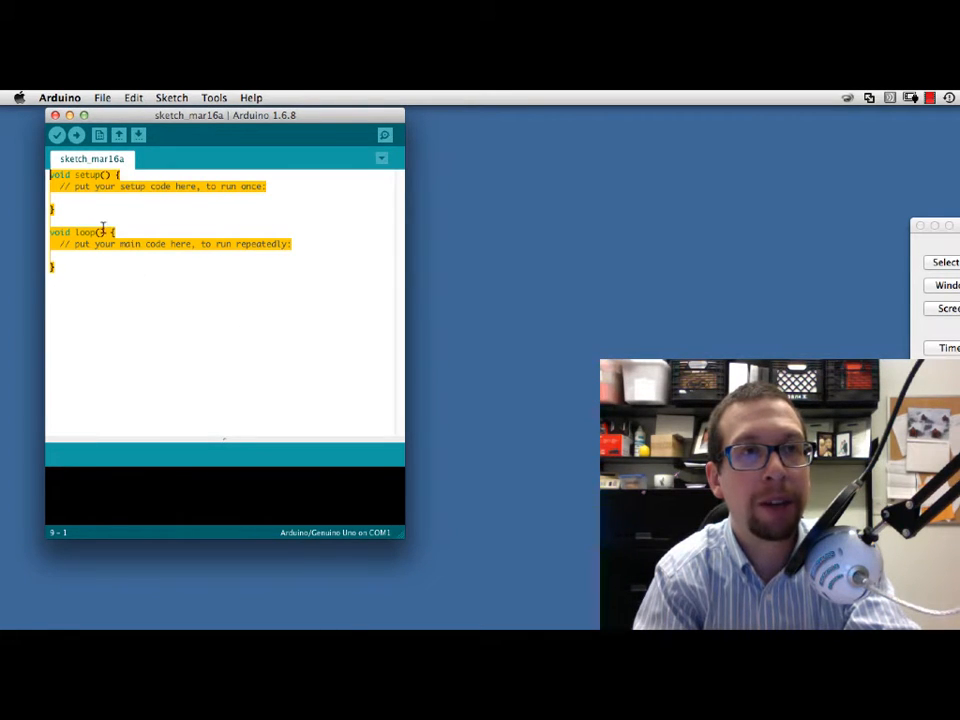
{"action": "left_click", "coordinate": [102, 97]}
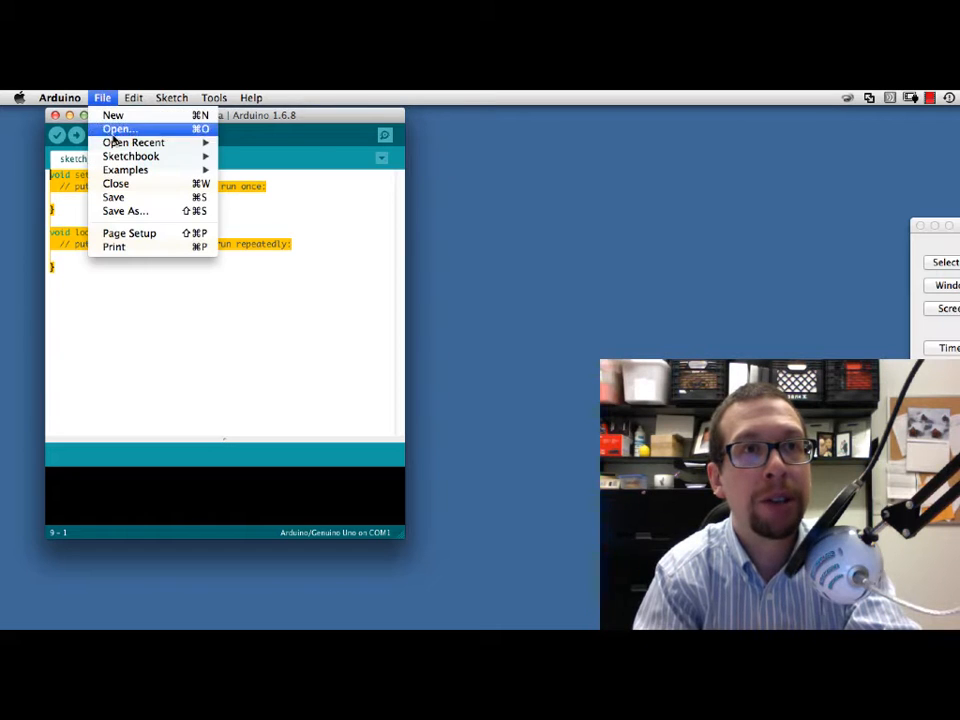
{"action": "left_click", "coordinate": [125, 169]}
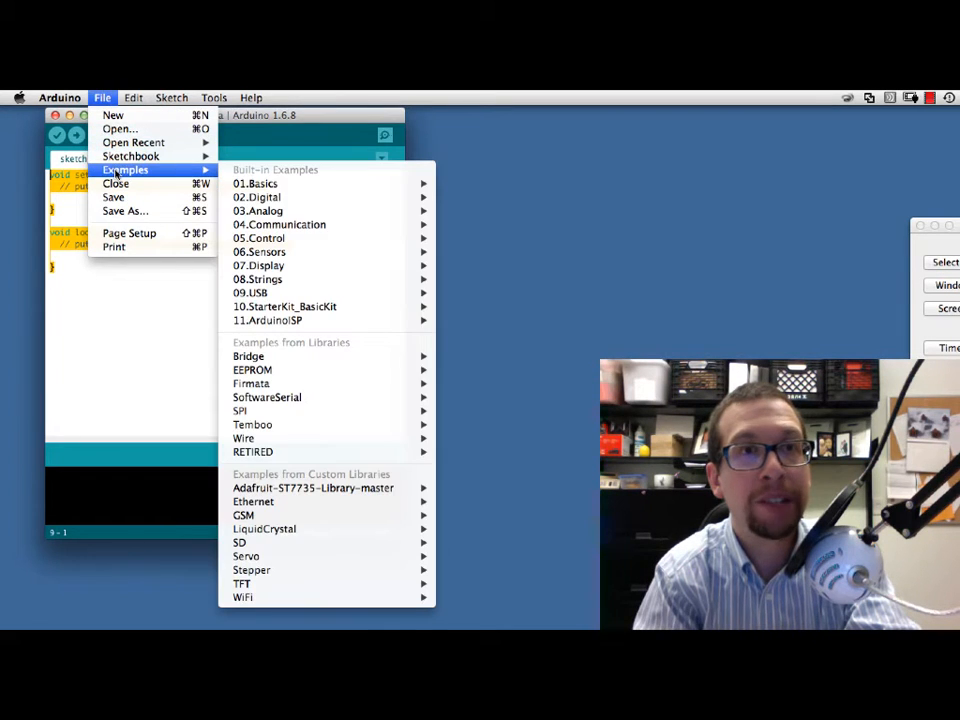
{"action": "mouse_move", "coordinate": [257, 279]}
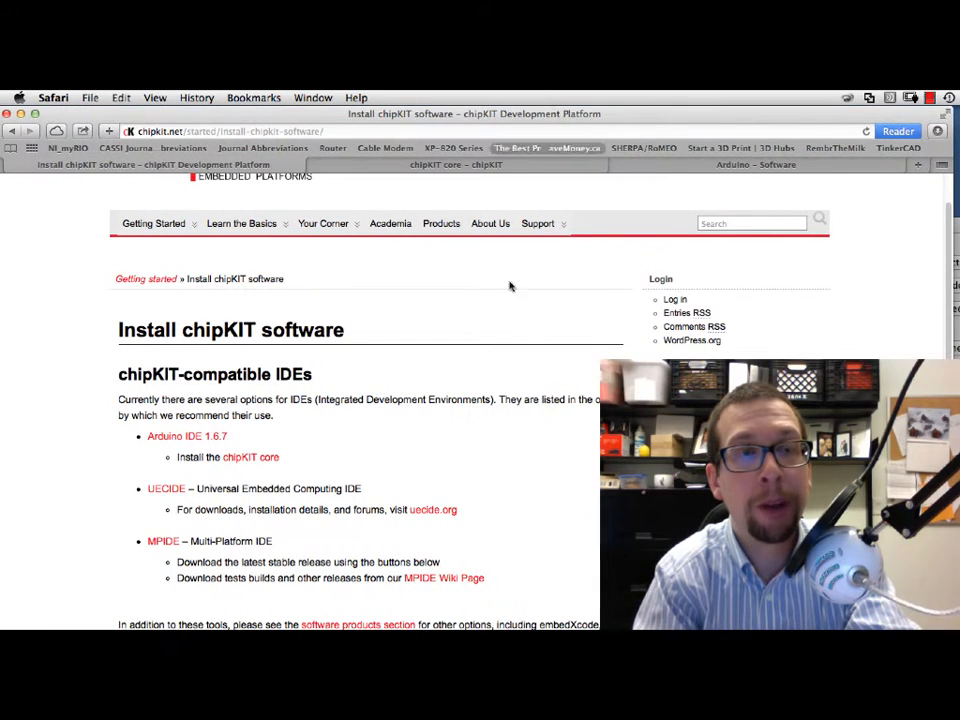
{"action": "mouse_move", "coordinate": [230, 467]}
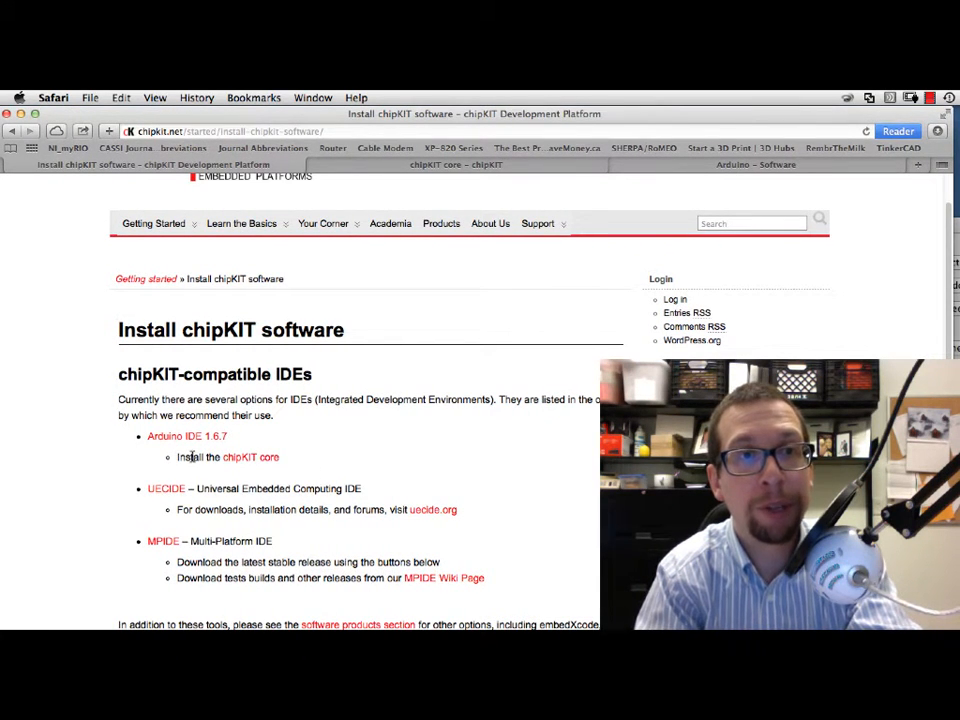
{"action": "mouse_move", "coordinate": [247, 465]}
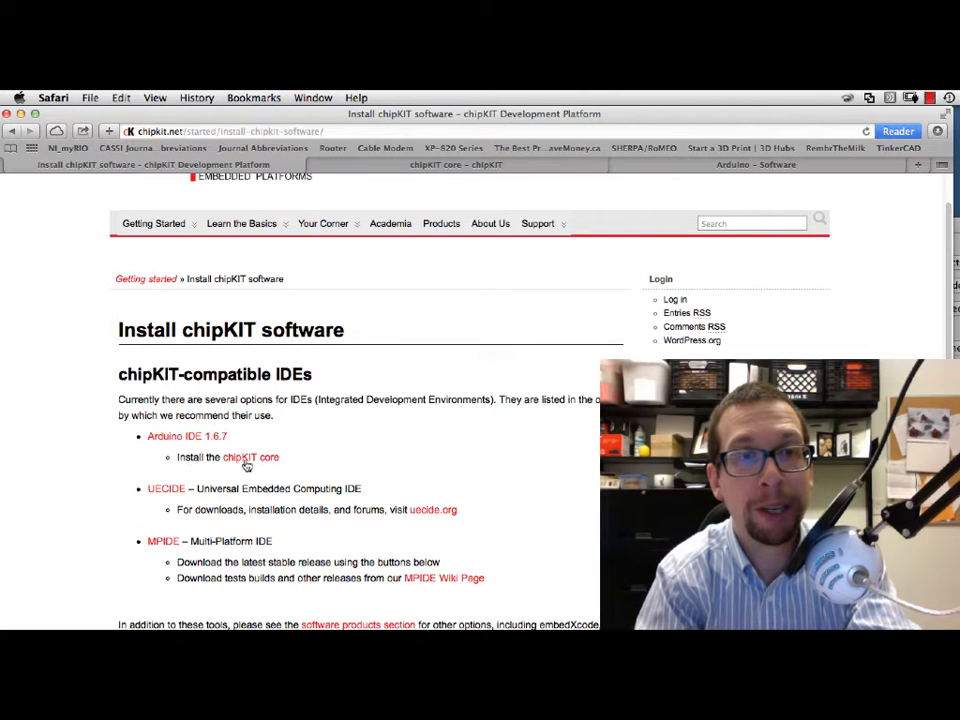
Open the chipKIT core wiki page and scroll to its Installation Methods section.
{"action": "left_click", "coordinate": [251, 457]}
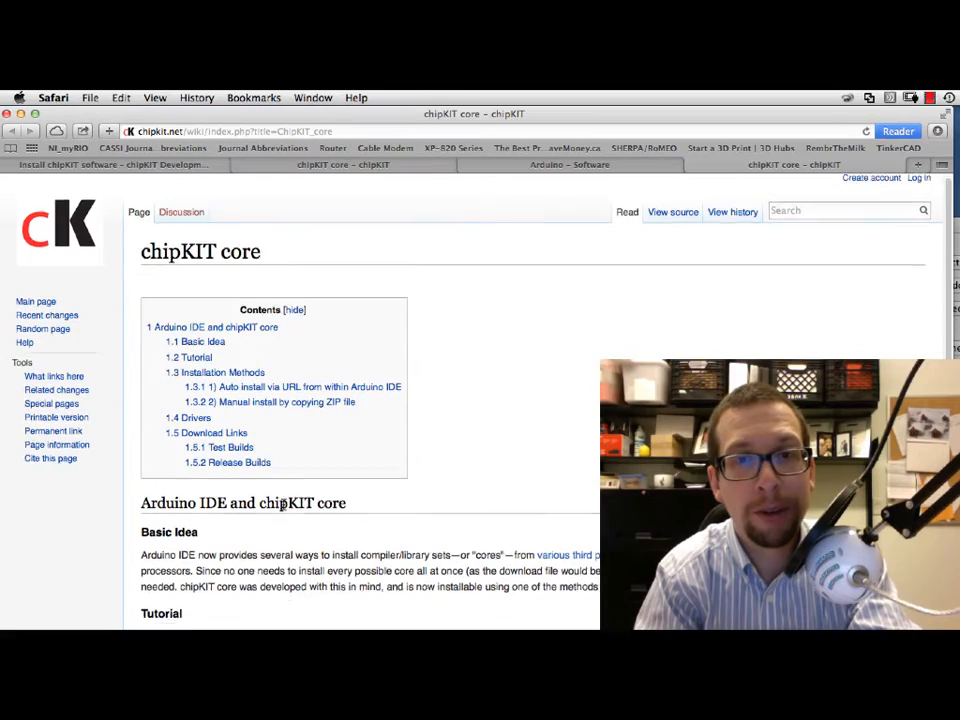
{"action": "scroll", "scroll_direction": "down", "scroll_amount": 3}
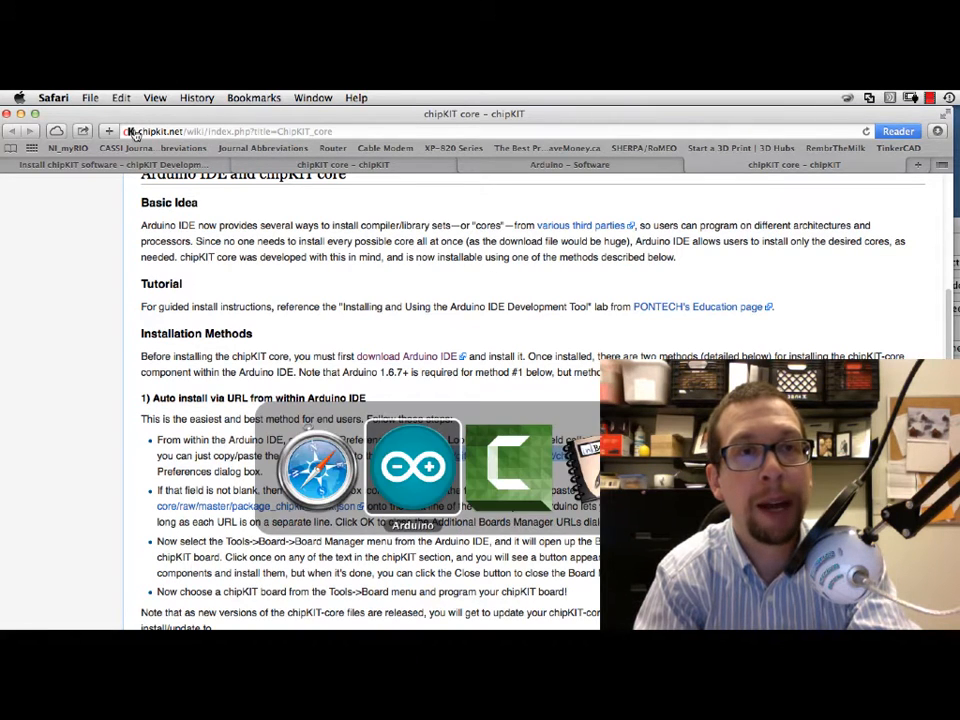
Add the package_chipkit_index.json URL to Additional Boards Manager URLs in Preferences.
{"action": "left_click", "coordinate": [59, 97]}
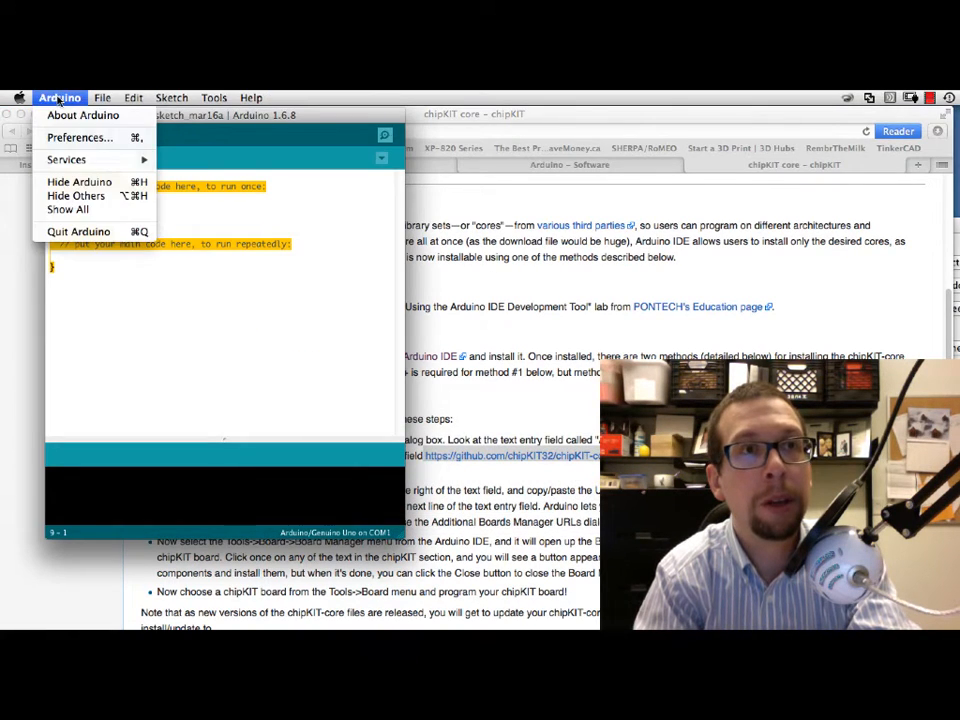
{"action": "left_click", "coordinate": [79, 137]}
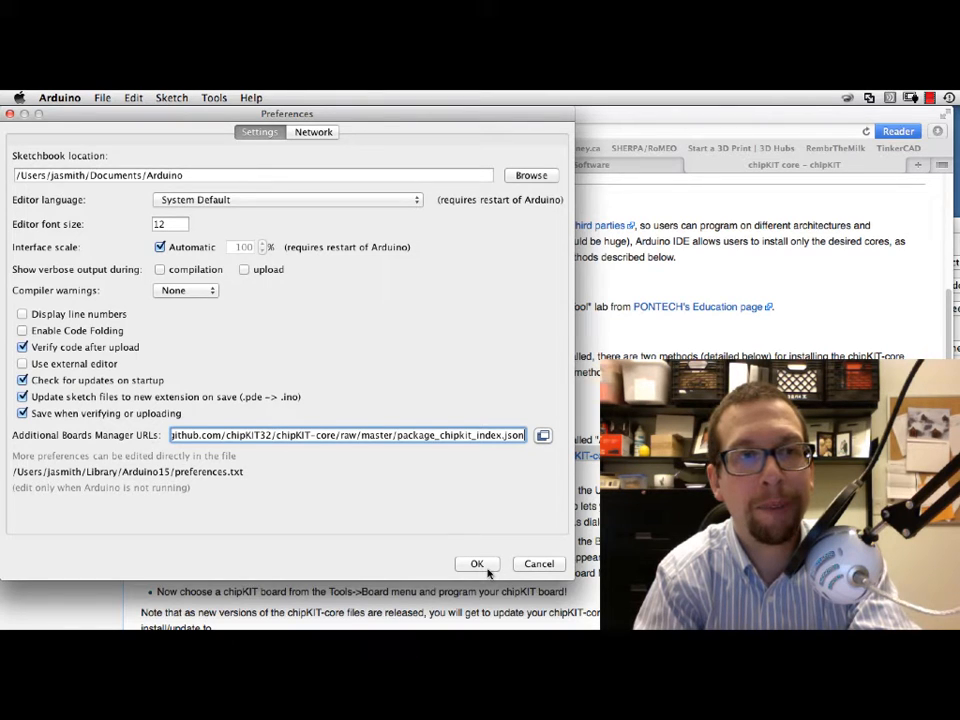
{"action": "left_click", "coordinate": [477, 563]}
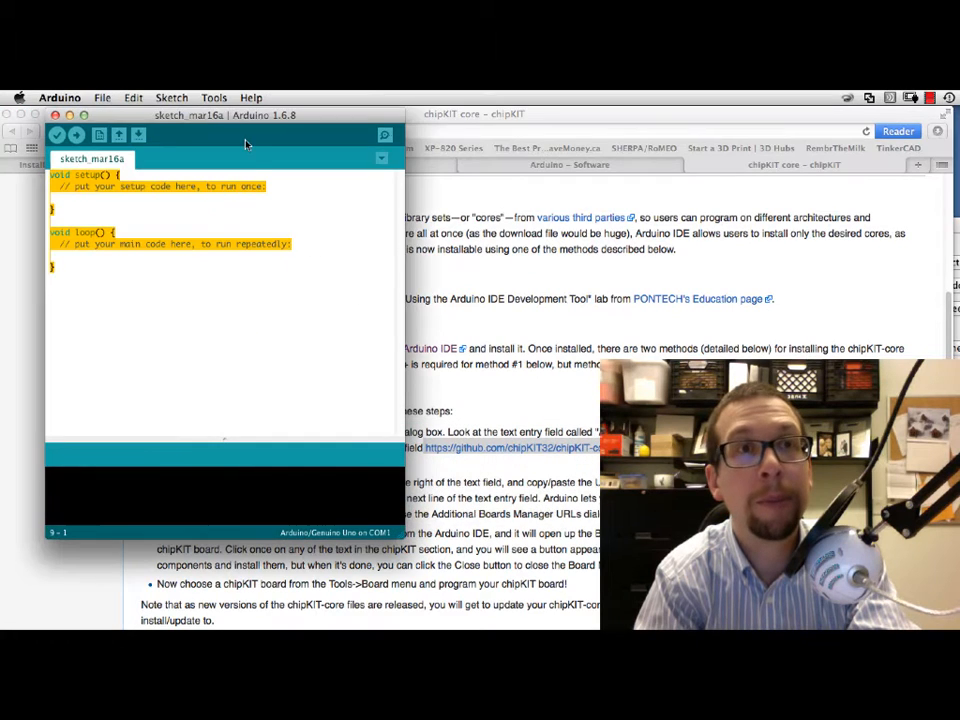
Search the Boards Manager for 'chipkit' and install the chipKIT core board package.
{"action": "left_click", "coordinate": [214, 97]}
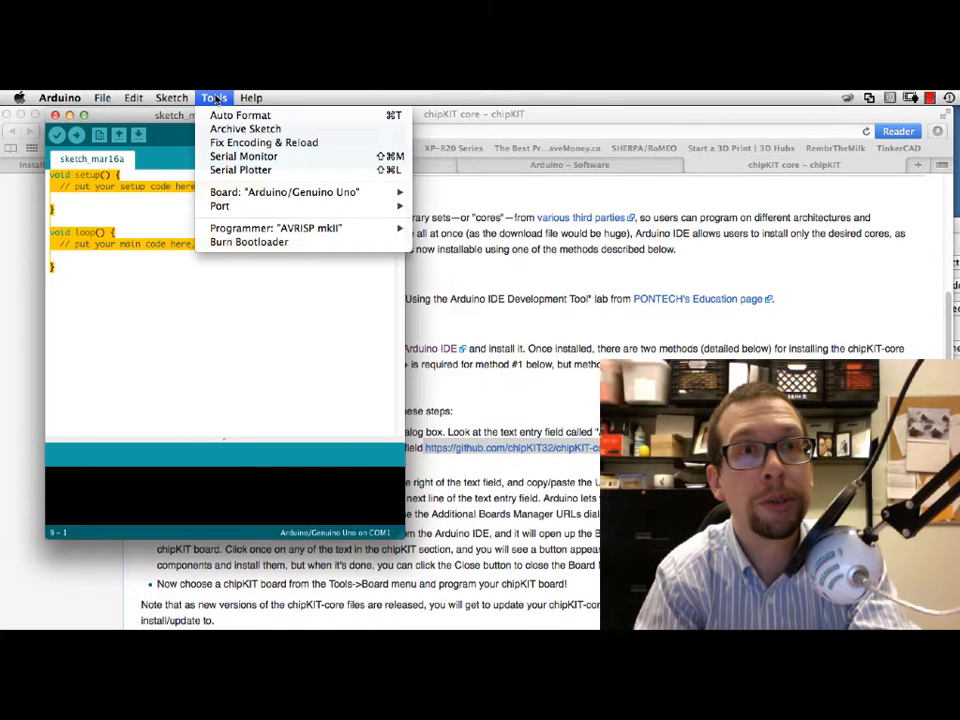
{"action": "mouse_move", "coordinate": [284, 191]}
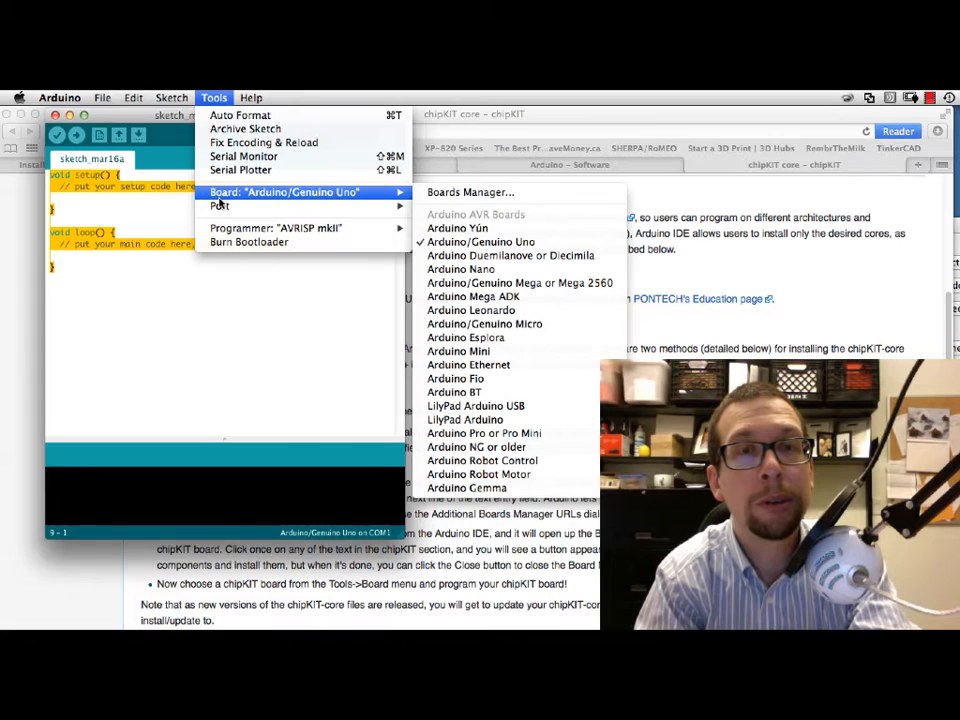
{"action": "mouse_move", "coordinate": [470, 192]}
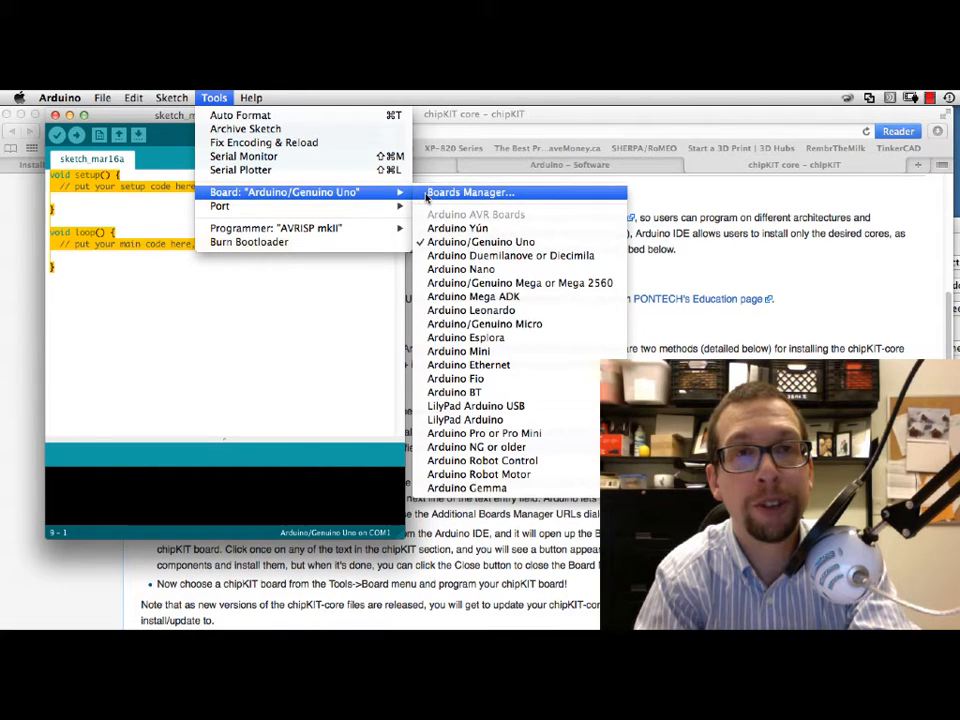
{"action": "left_click", "coordinate": [469, 192]}
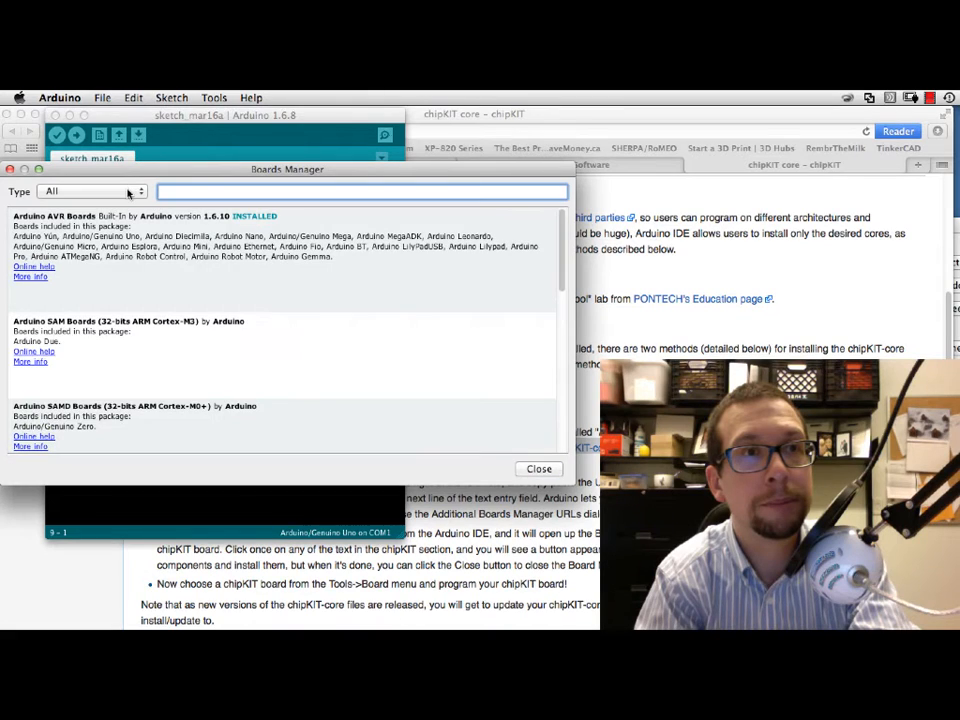
{"action": "left_click", "coordinate": [90, 191]}
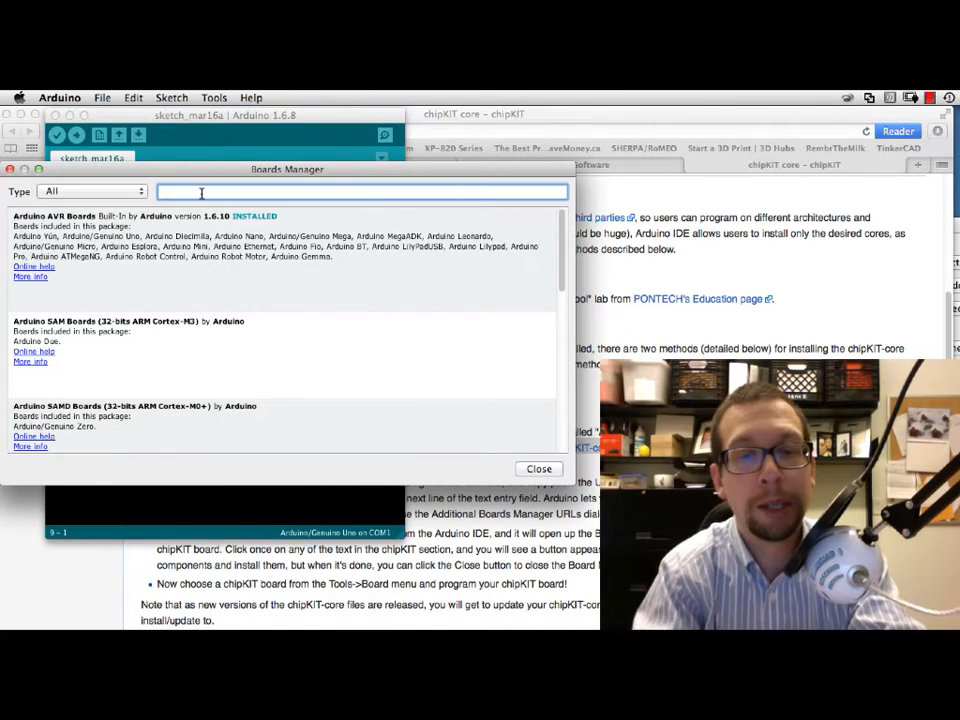
{"action": "type", "text": "chipkit"}
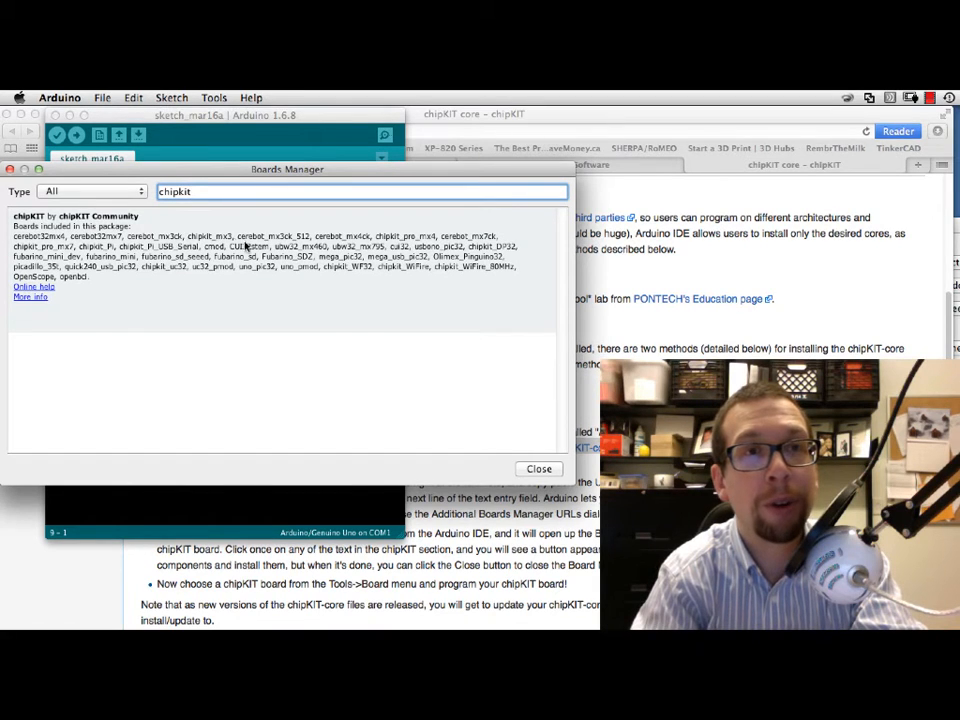
{"action": "mouse_move", "coordinate": [440, 278]}
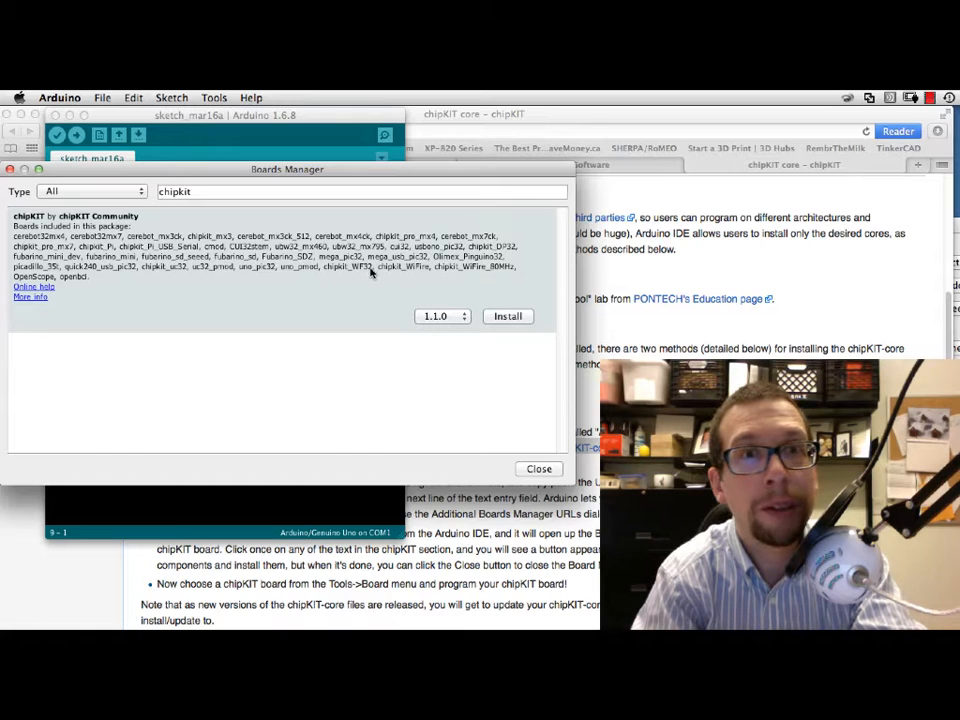
{"action": "mouse_move", "coordinate": [505, 250]}
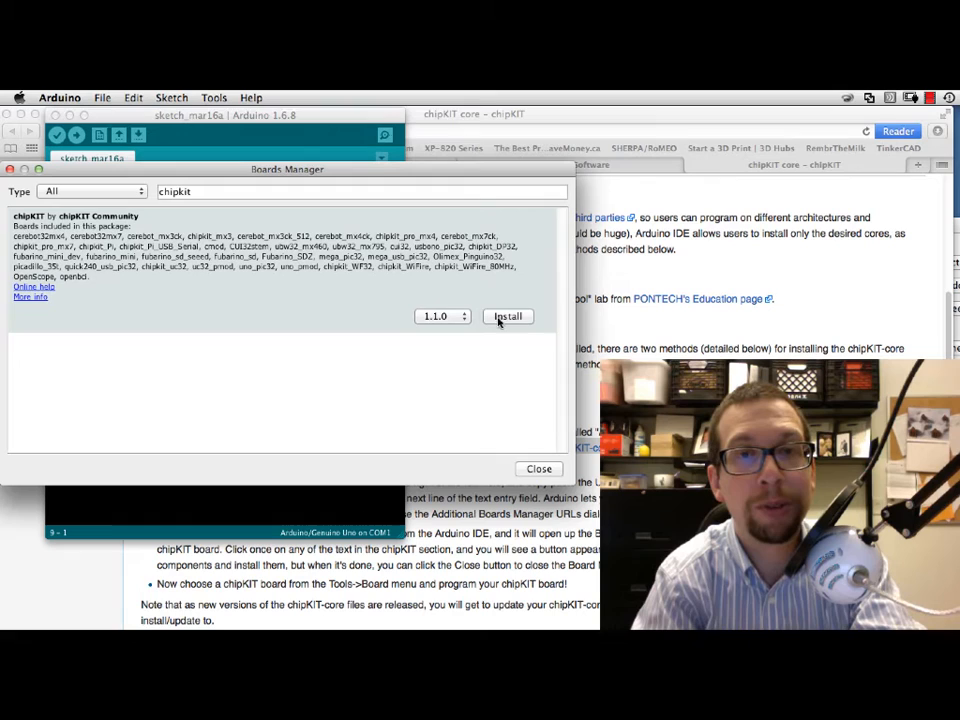
{"action": "left_click", "coordinate": [507, 316]}
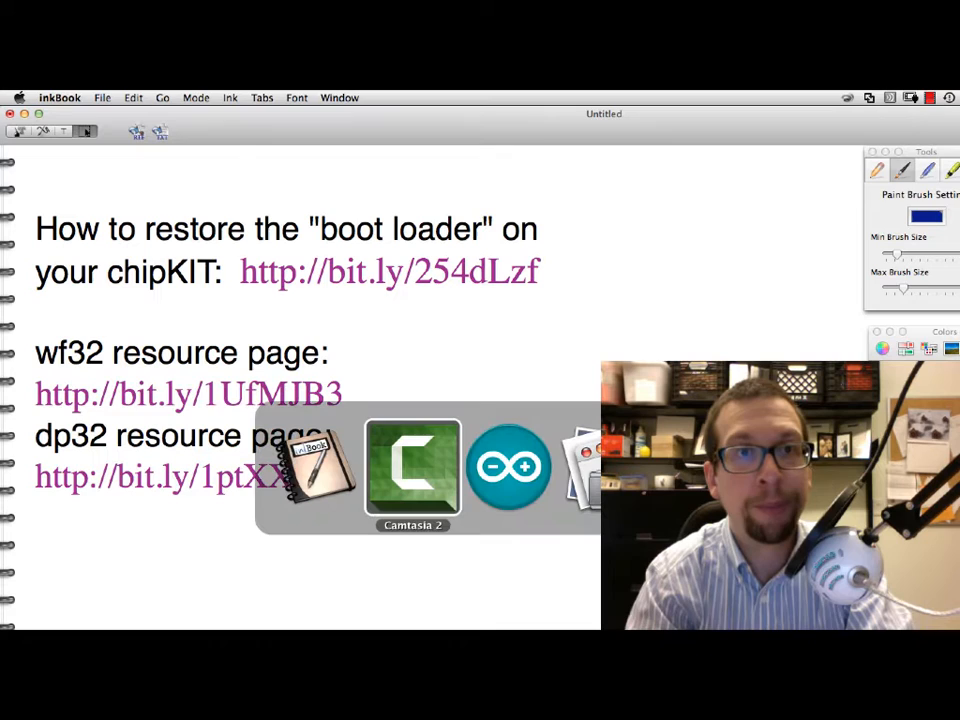
Browse the Tools > Board list for the new chipKIT boards section.
{"action": "left_click", "coordinate": [509, 467]}
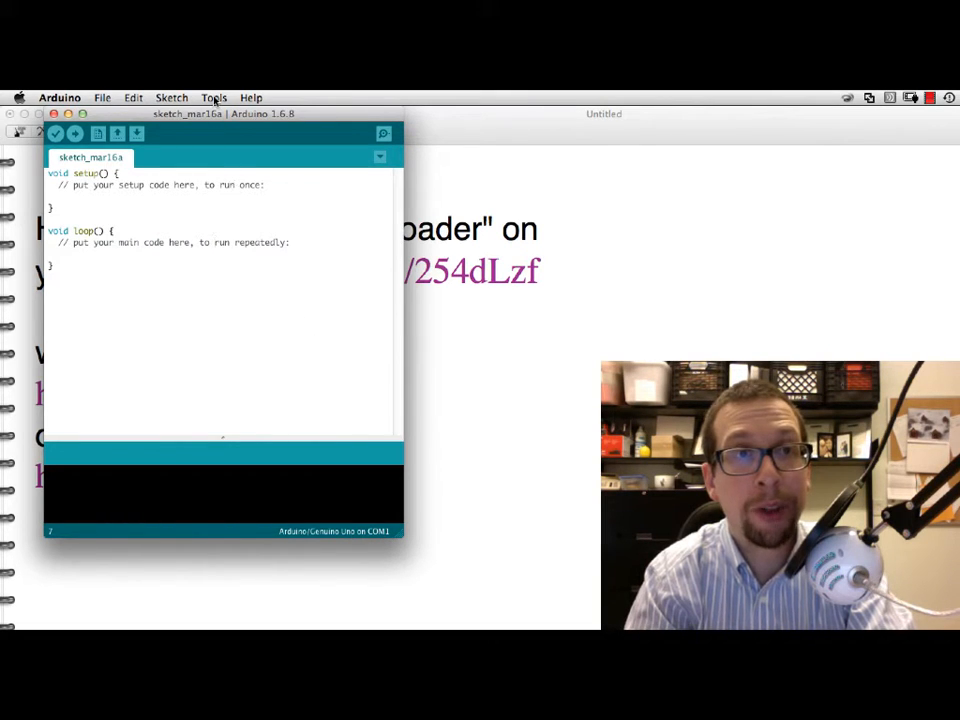
{"action": "left_click", "coordinate": [214, 97]}
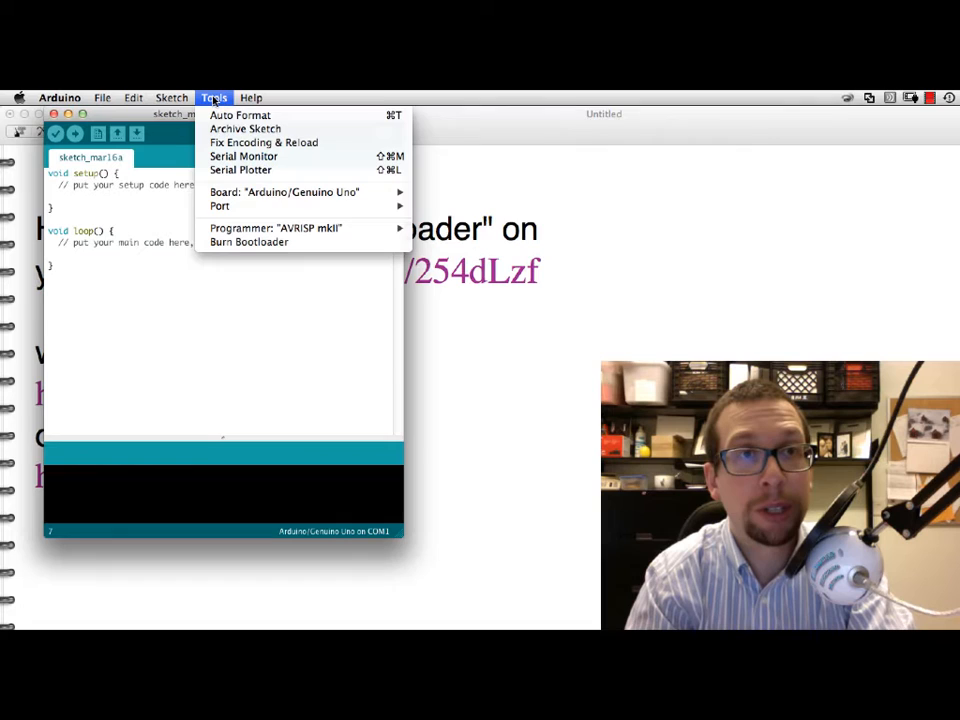
{"action": "left_click", "coordinate": [283, 192]}
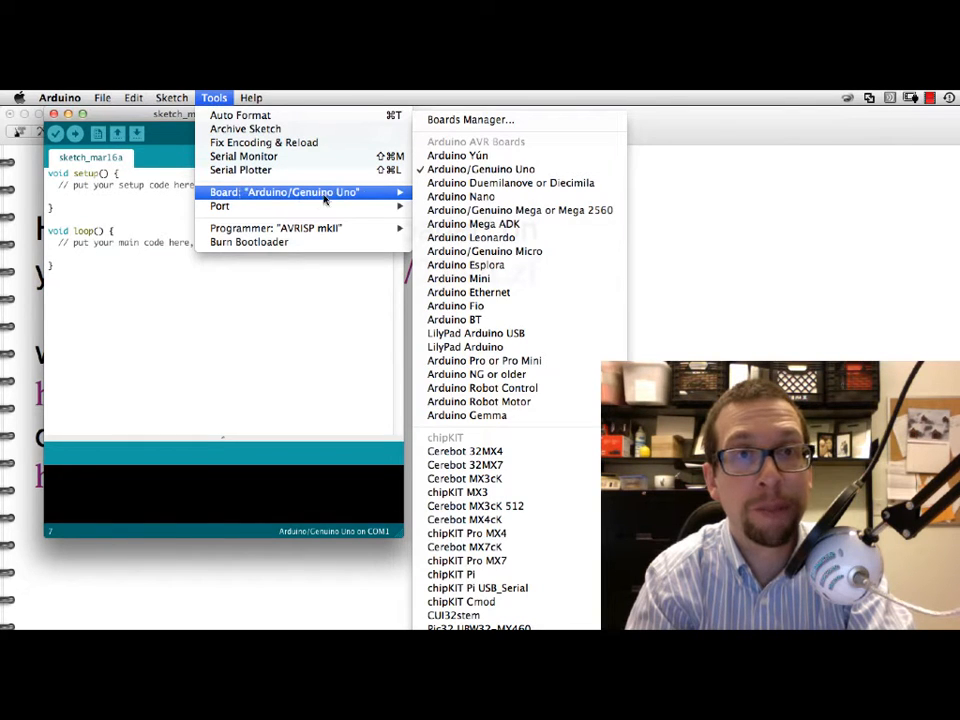
{"action": "mouse_move", "coordinate": [482, 387]}
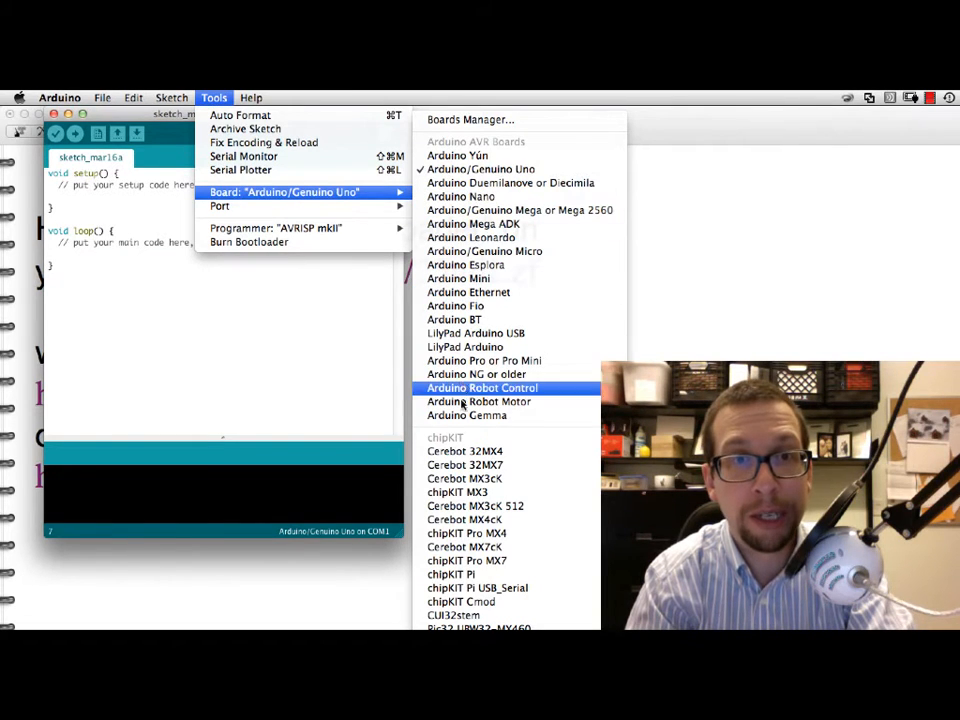
{"action": "mouse_move", "coordinate": [466, 533]}
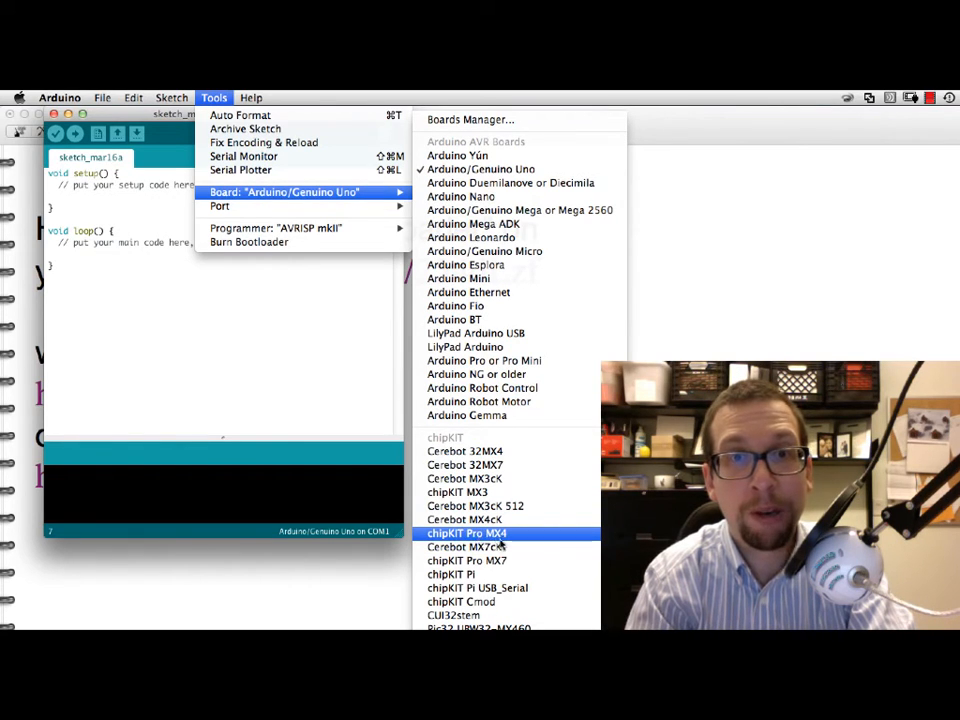
{"action": "mouse_move", "coordinate": [461, 601]}
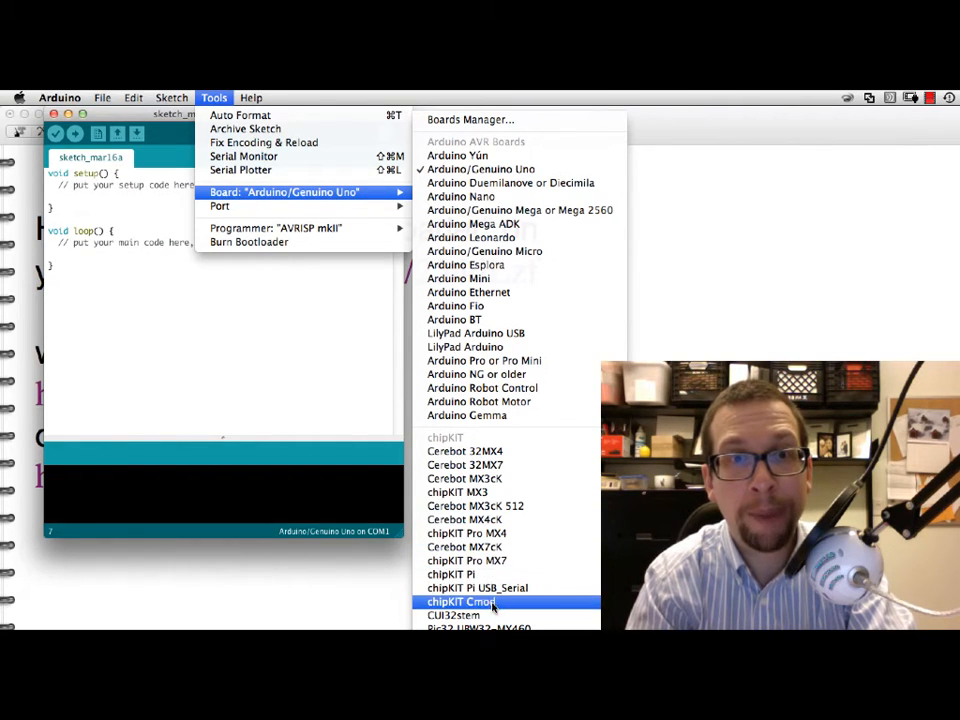
{"action": "mouse_move", "coordinate": [477, 588]}
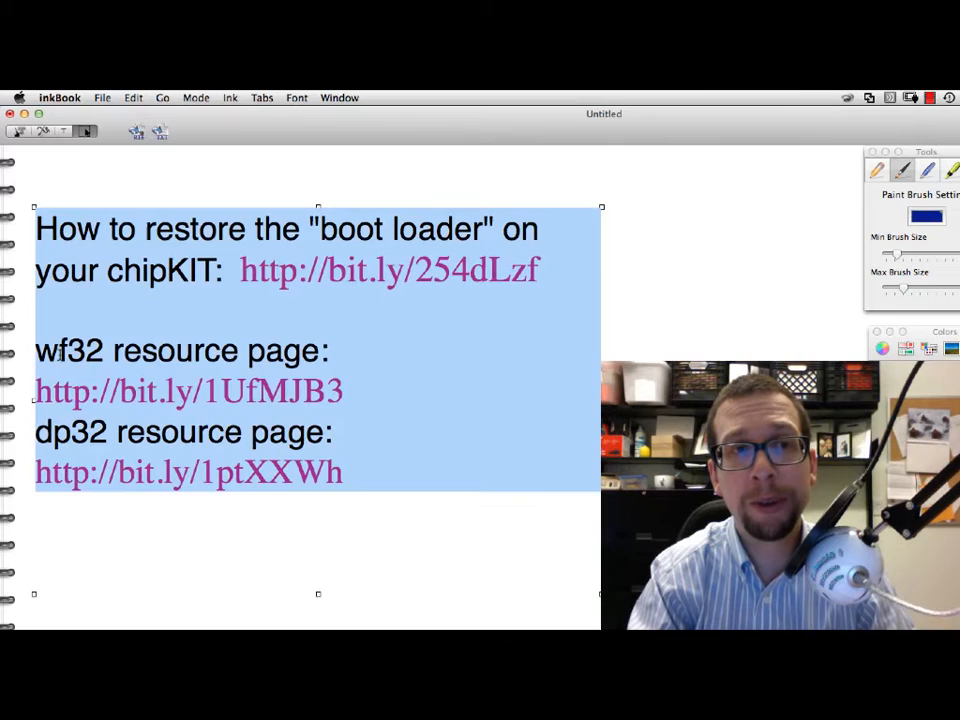
Open the wf32 resource page link from the inkBook notes.
{"action": "double_click", "coordinate": [70, 432]}
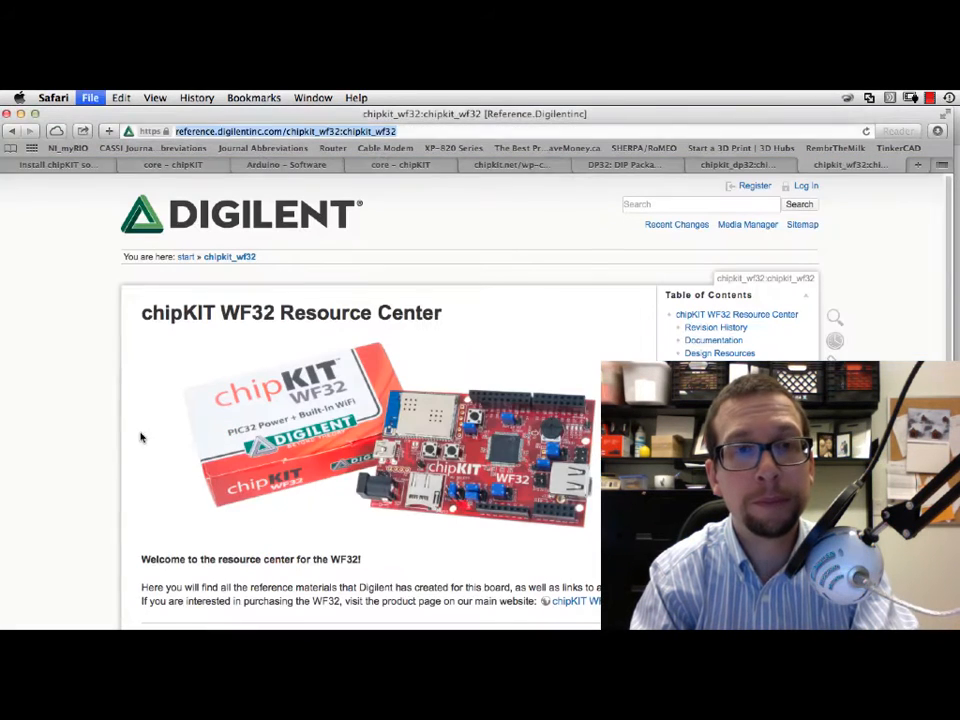
{"action": "mouse_move", "coordinate": [428, 505]}
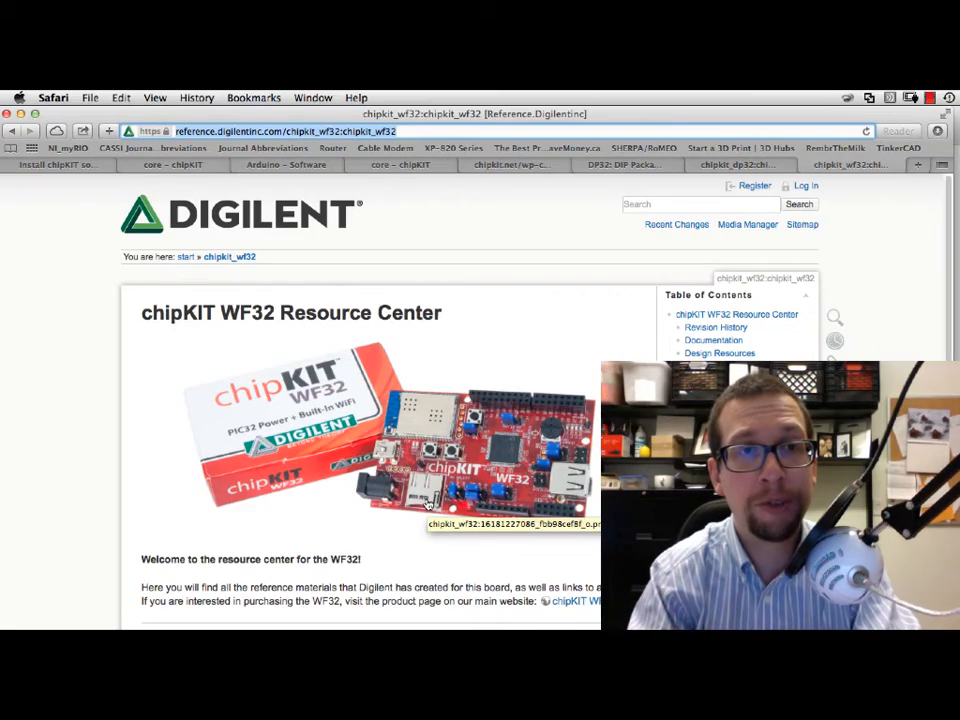
Scroll the WF32 Resource Center down to the Bootloader ZIP in Design Resources.
{"action": "scroll", "scroll_direction": "down", "scroll_amount": 3}
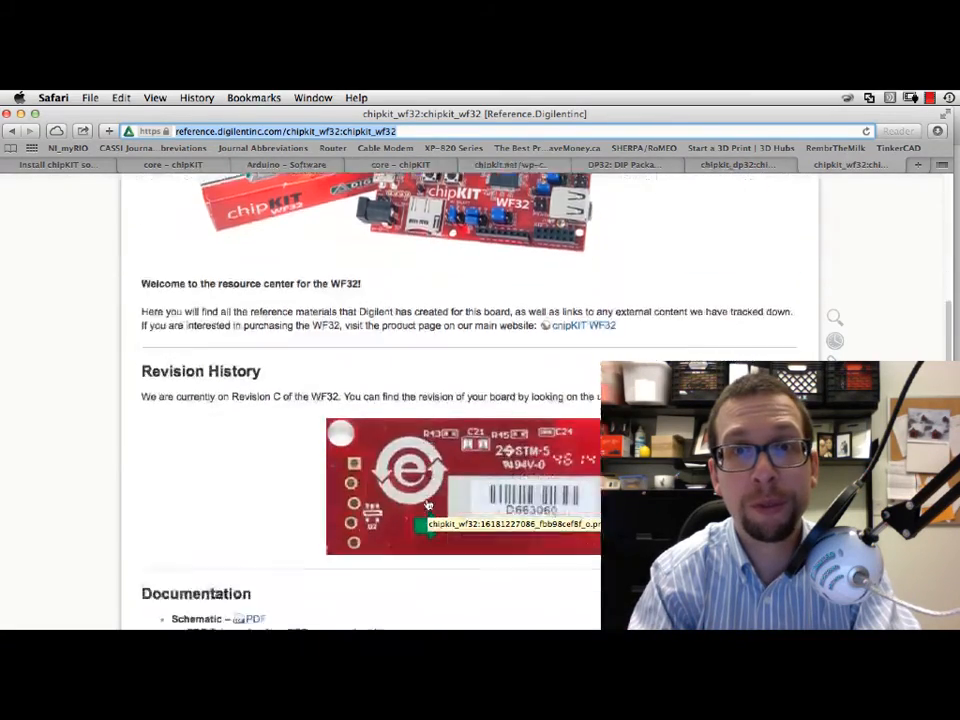
{"action": "scroll", "scroll_direction": "down", "scroll_amount": 3}
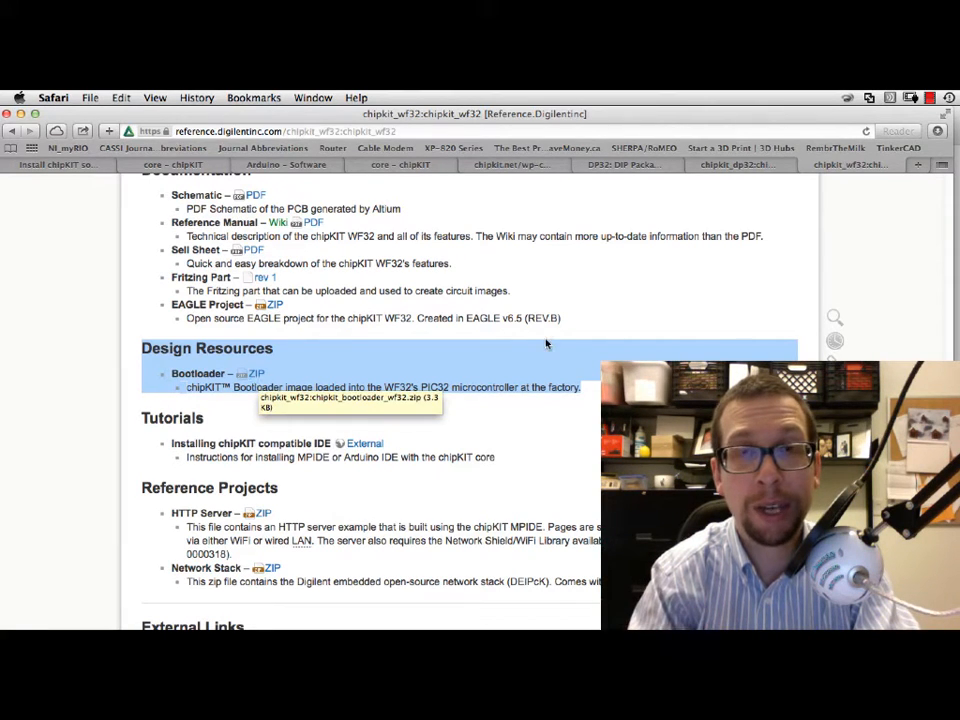
{"action": "mouse_move", "coordinate": [597, 204]}
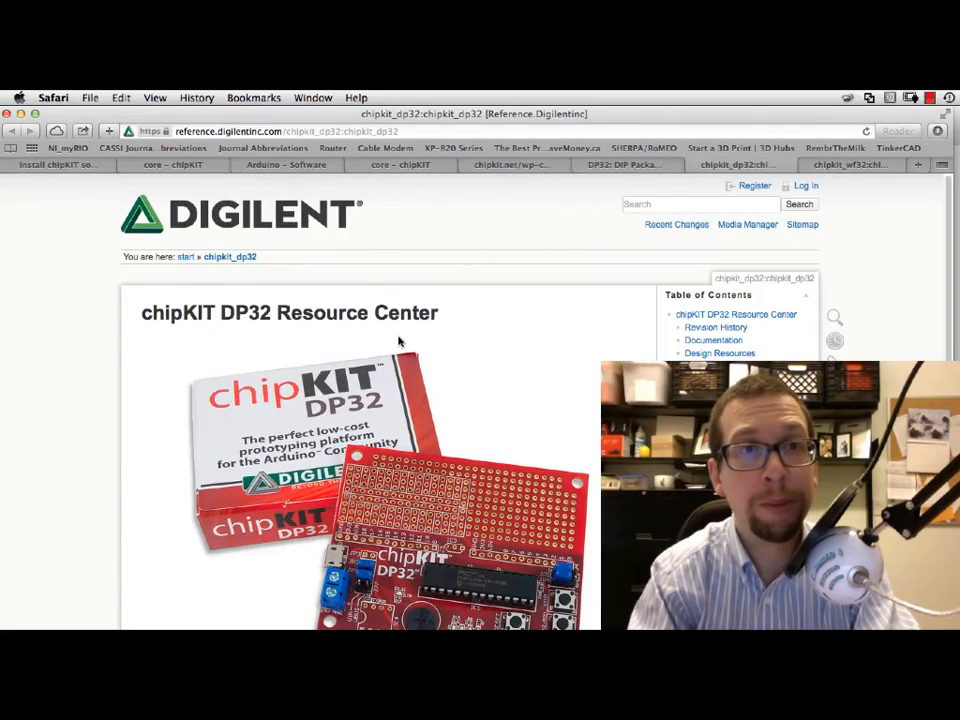
Scroll through the chipKIT DP32 Resource Center page.
{"action": "scroll", "scroll_direction": "down", "scroll_amount": 3}
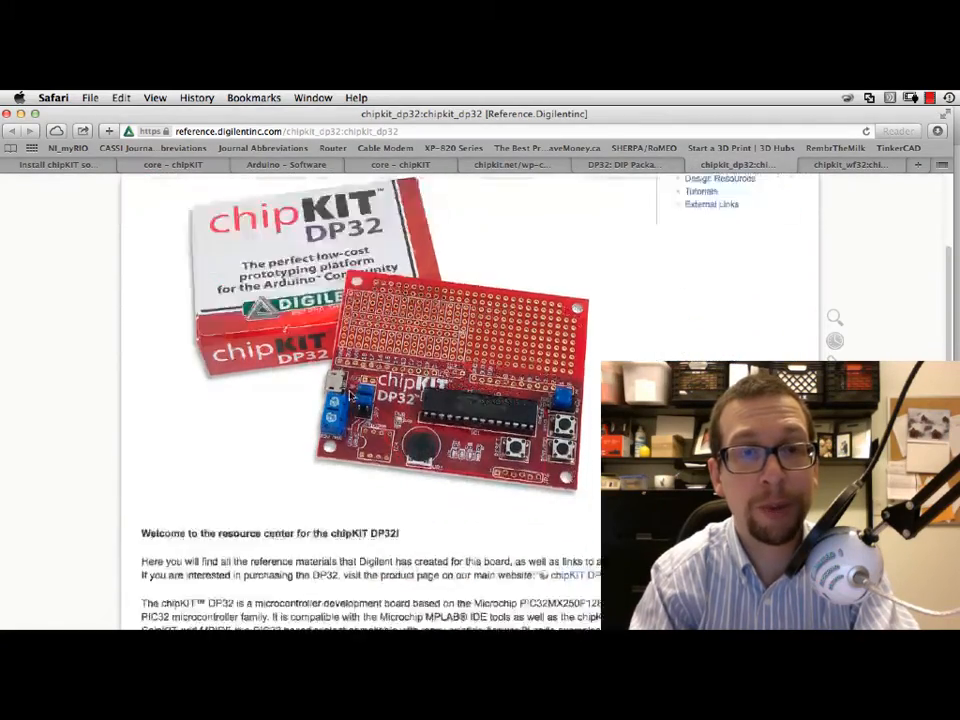
{"action": "scroll", "scroll_direction": "down", "scroll_amount": 3}
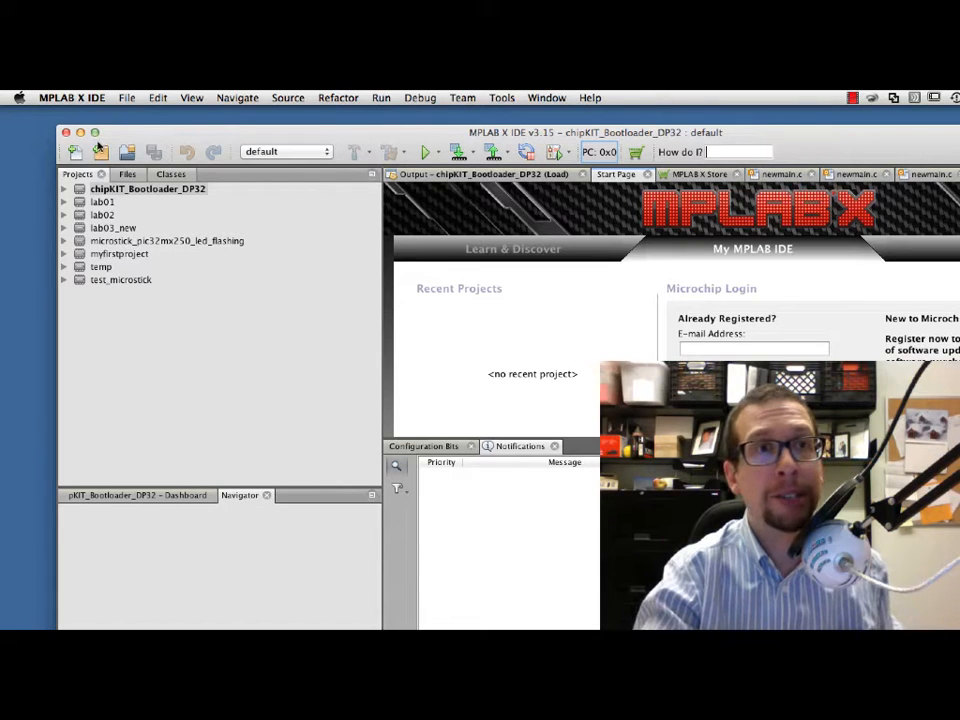
Create a Prebuilt (Hex, Loadable Image) project from the bootloader hex, named chipKIT_Bootloader_DP32_vb.
{"action": "left_click", "coordinate": [127, 97]}
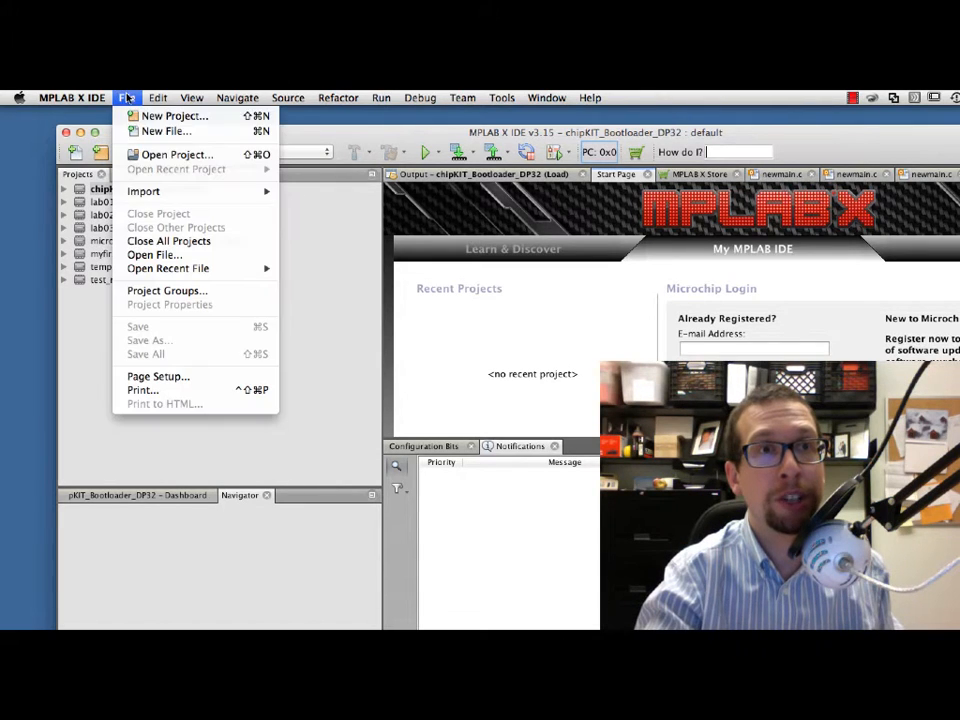
{"action": "mouse_move", "coordinate": [174, 116]}
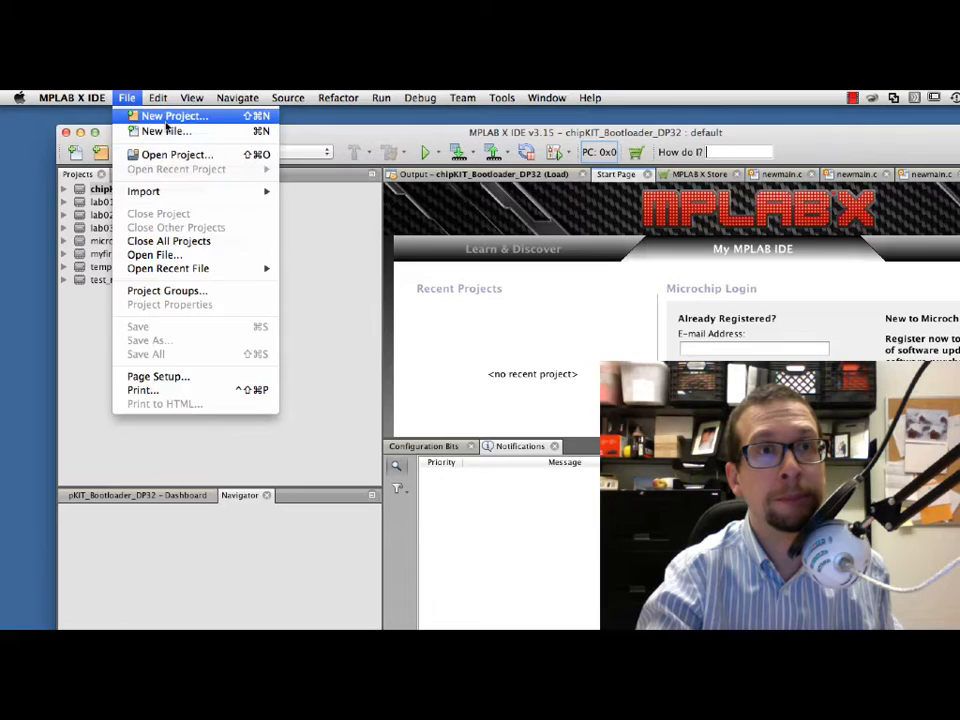
{"action": "left_click", "coordinate": [172, 115]}
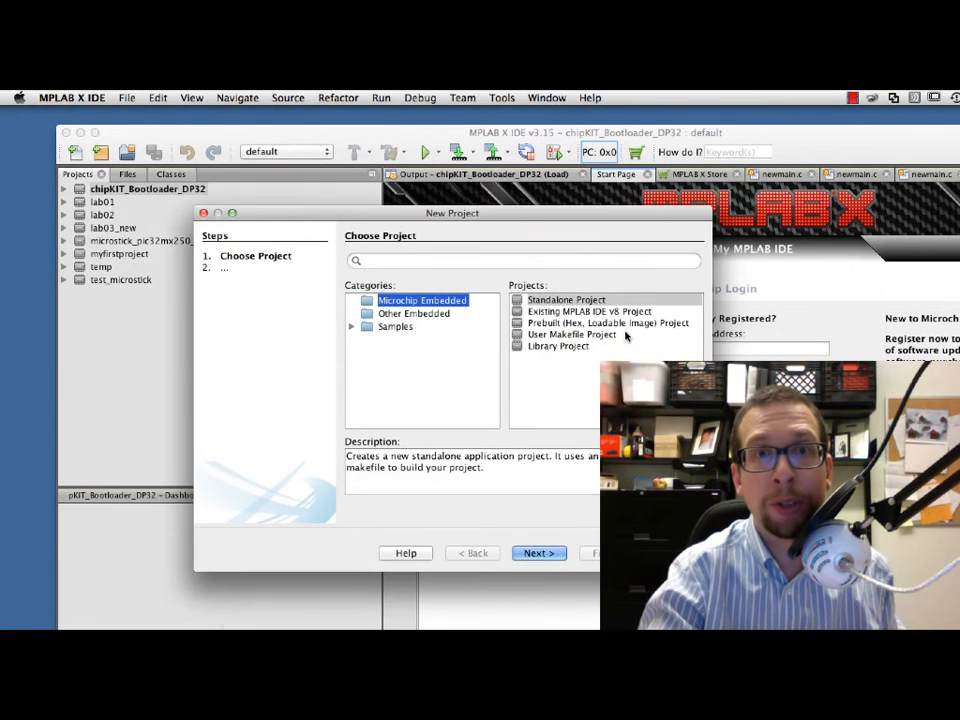
{"action": "left_click", "coordinate": [608, 322]}
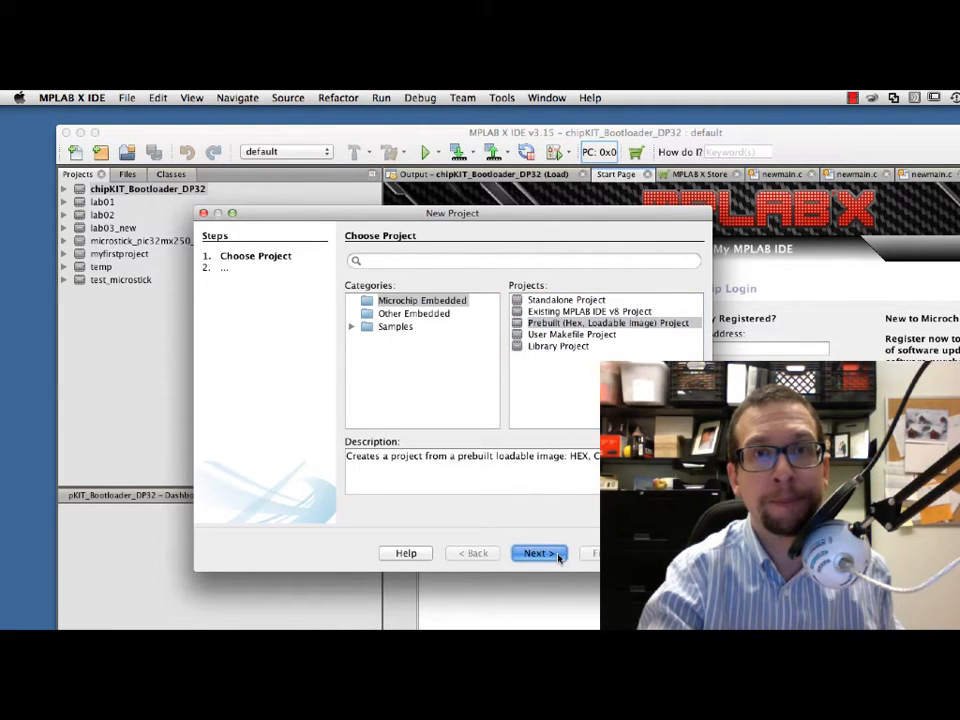
{"action": "left_click", "coordinate": [538, 553]}
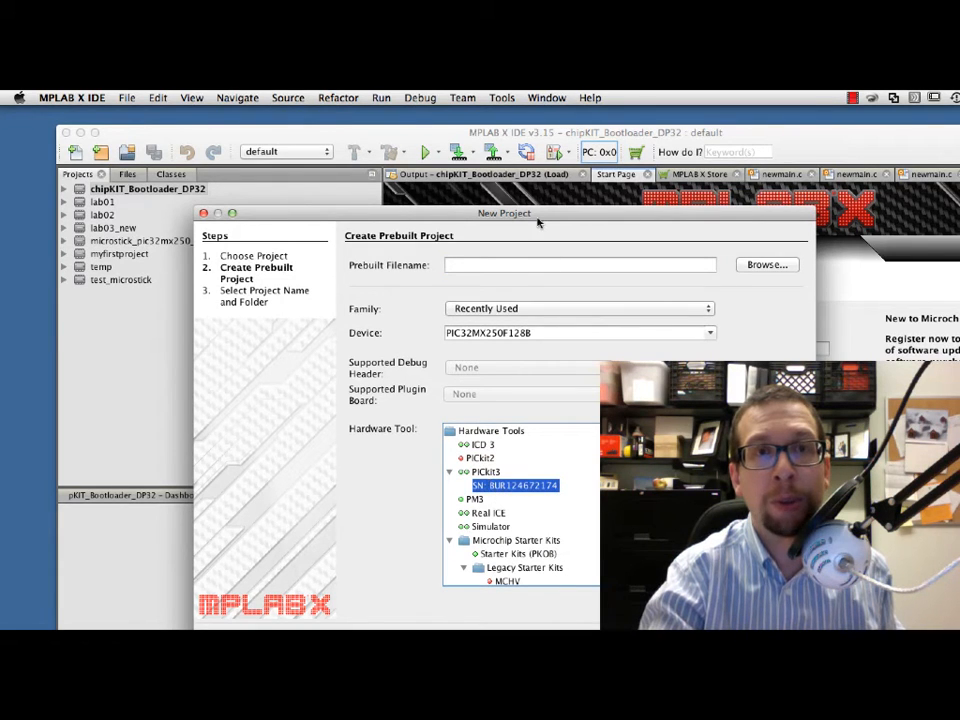
{"action": "left_click", "coordinate": [766, 264]}
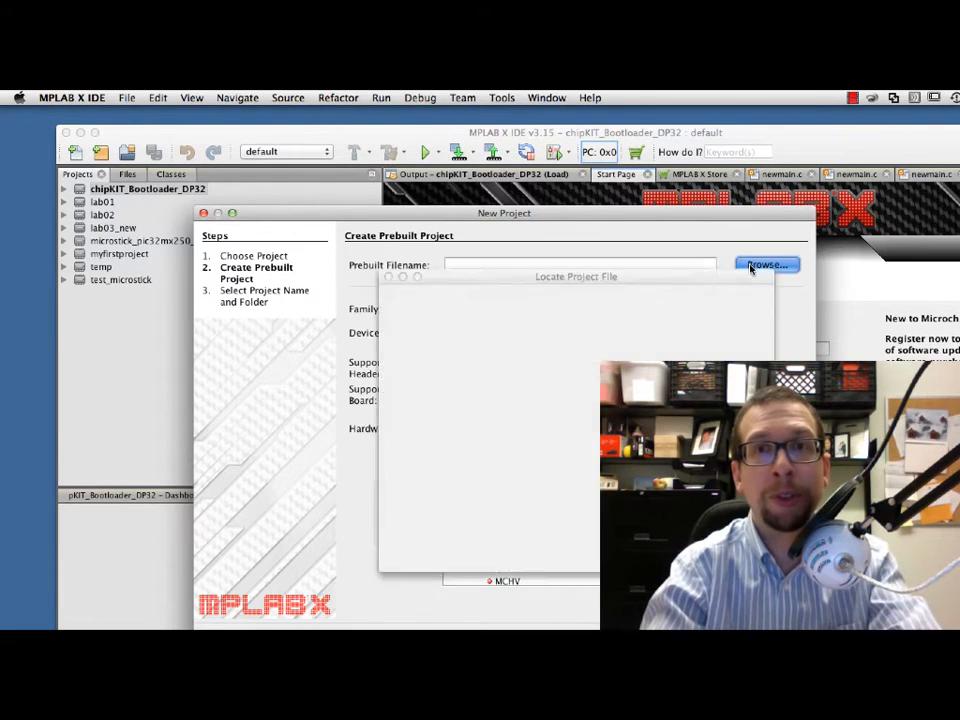
{"action": "left_click", "coordinate": [766, 264]}
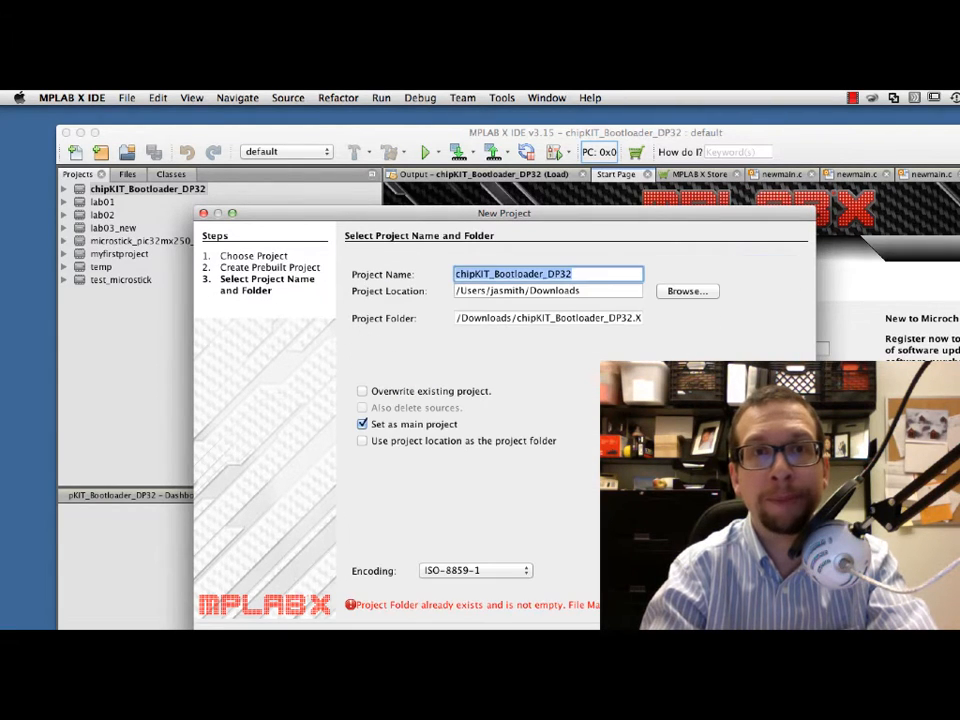
{"action": "left_click", "coordinate": [585, 273]}
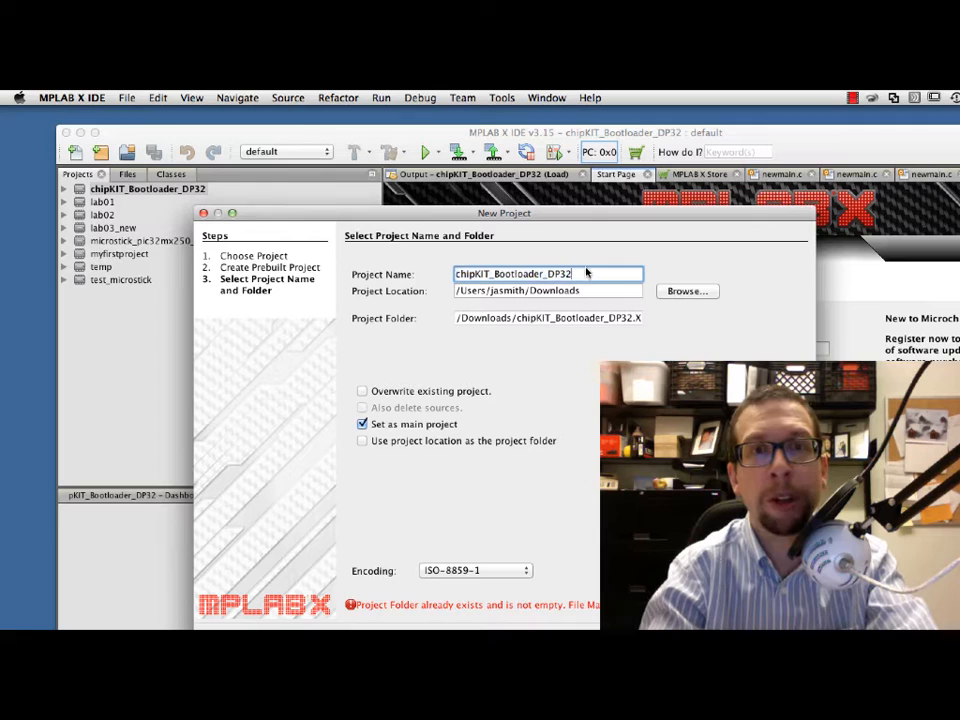
{"action": "type", "text": "_ve"}
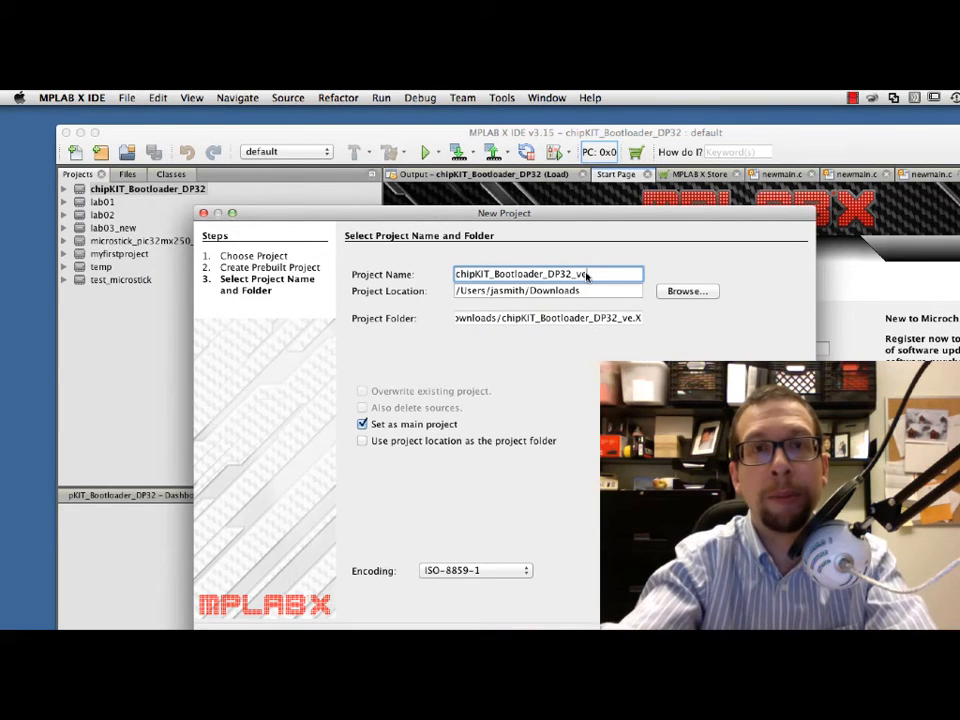
{"action": "type", "text": "b"}
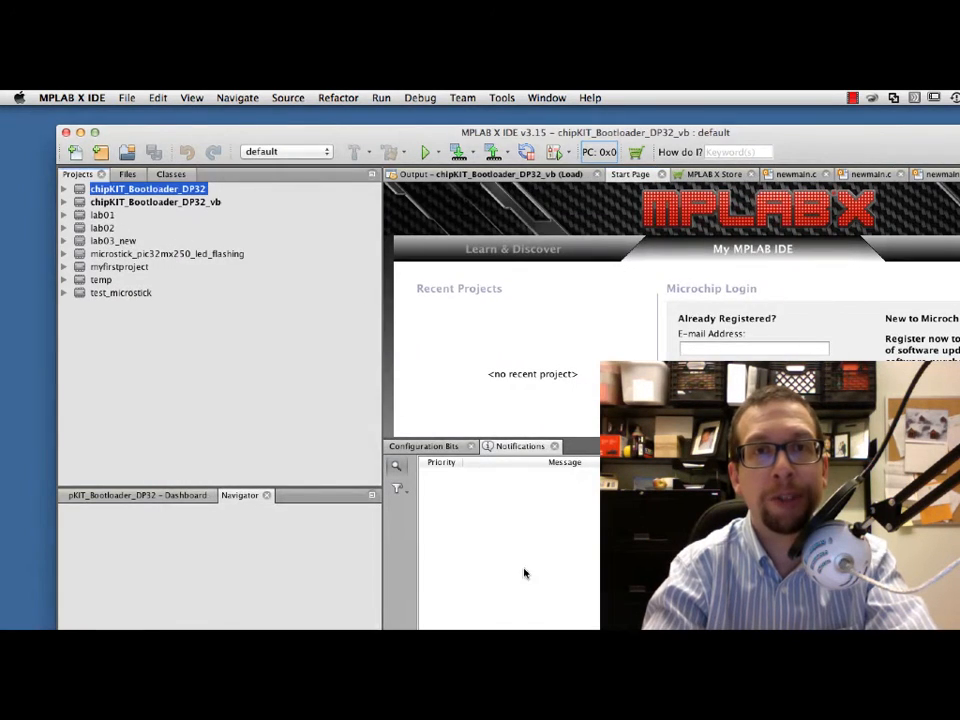
{"action": "left_click", "coordinate": [64, 201]}
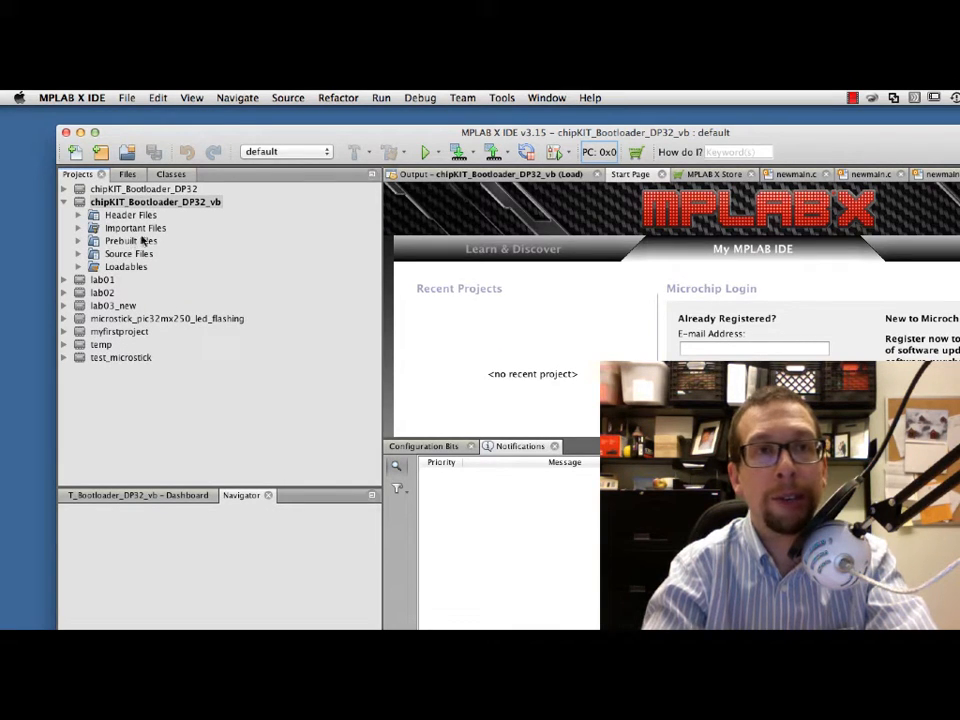
Build and flash the chipKIT_Bootloader_DP32_vb project onto the DP32 board.
{"action": "left_click", "coordinate": [155, 201]}
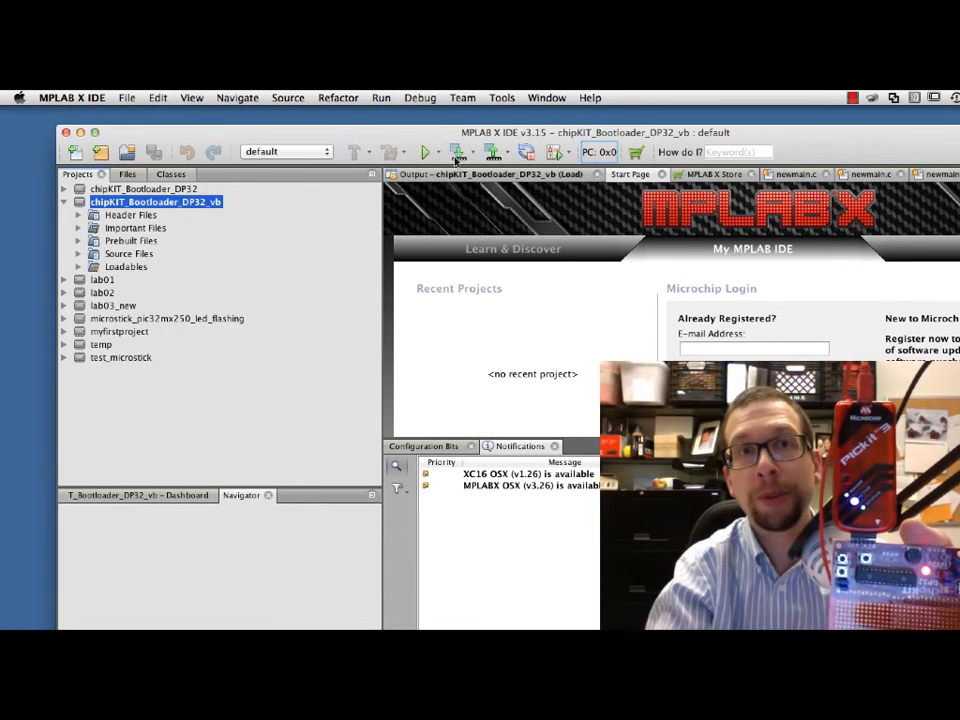
{"action": "mouse_move", "coordinate": [459, 152]}
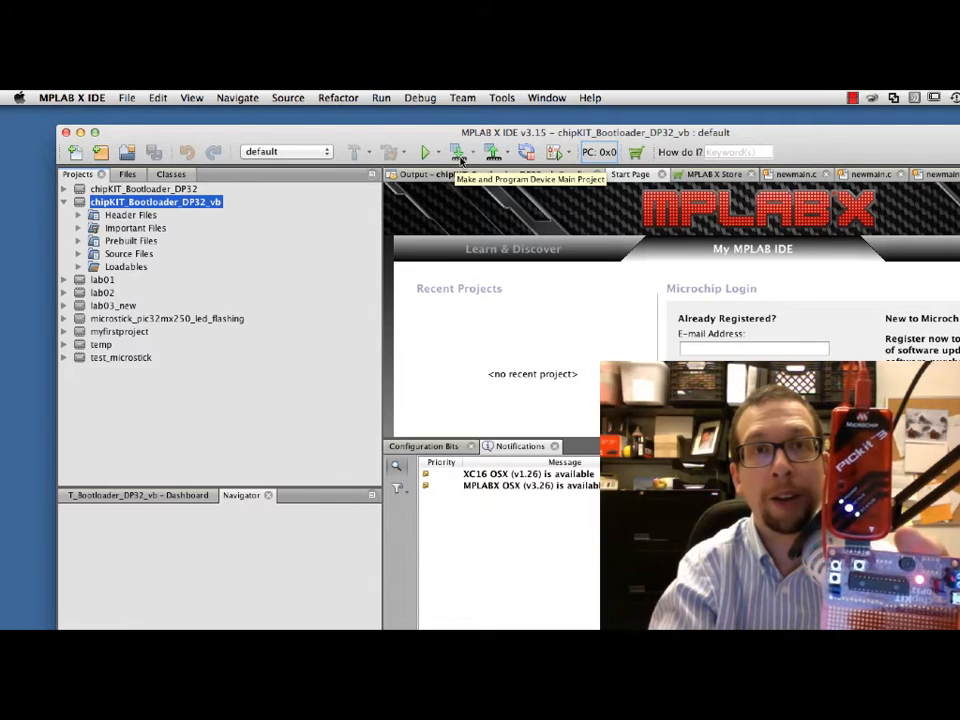
{"action": "left_click", "coordinate": [459, 152]}
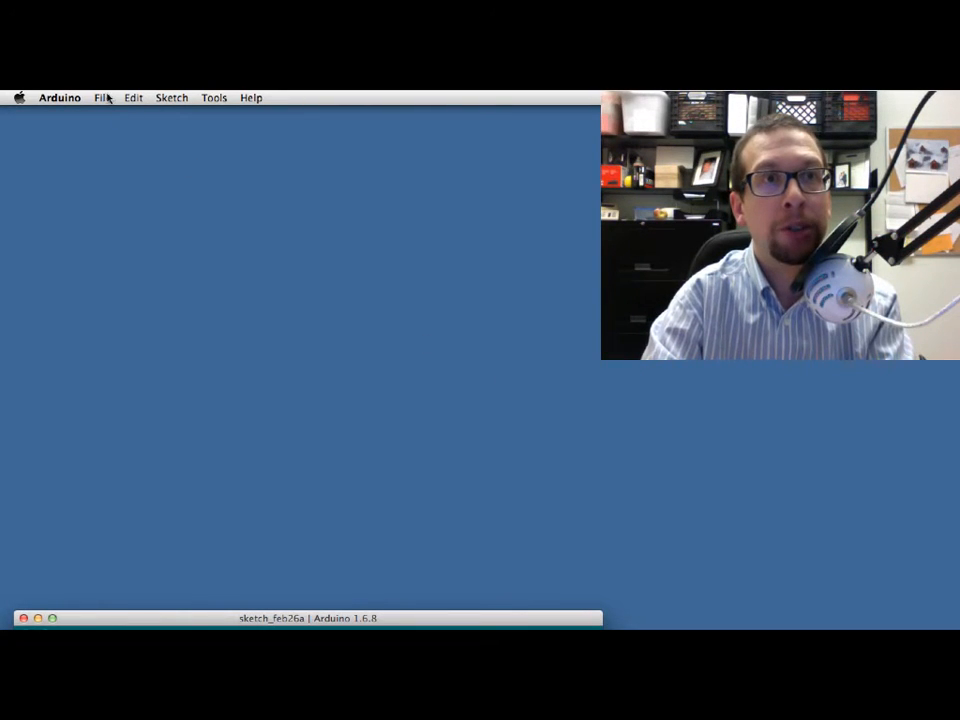
{"action": "left_click", "coordinate": [102, 97]}
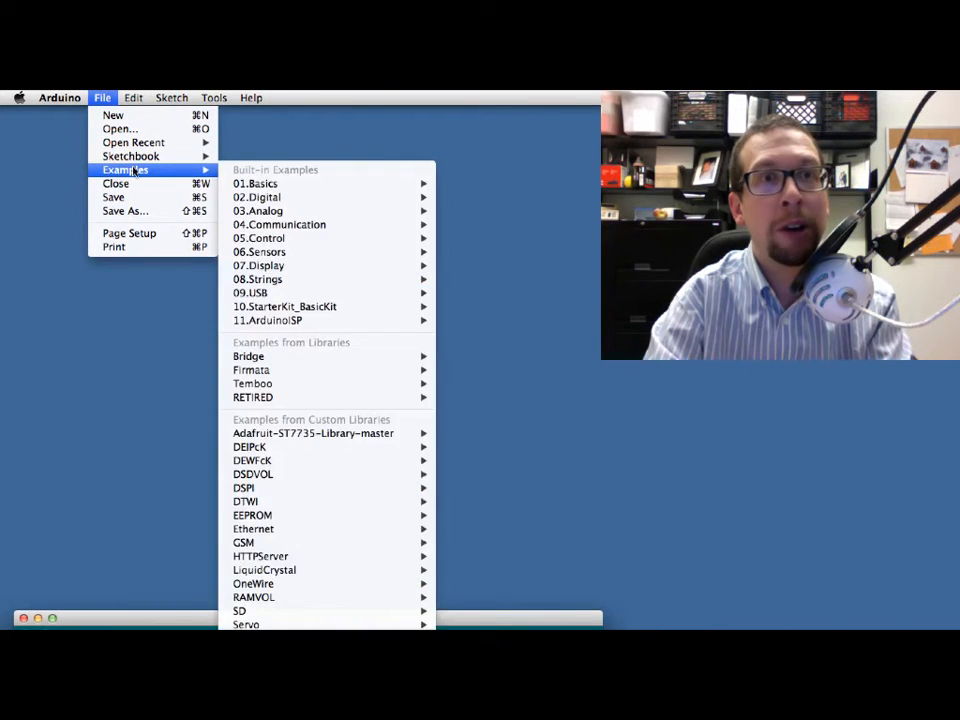
{"action": "mouse_move", "coordinate": [255, 184]}
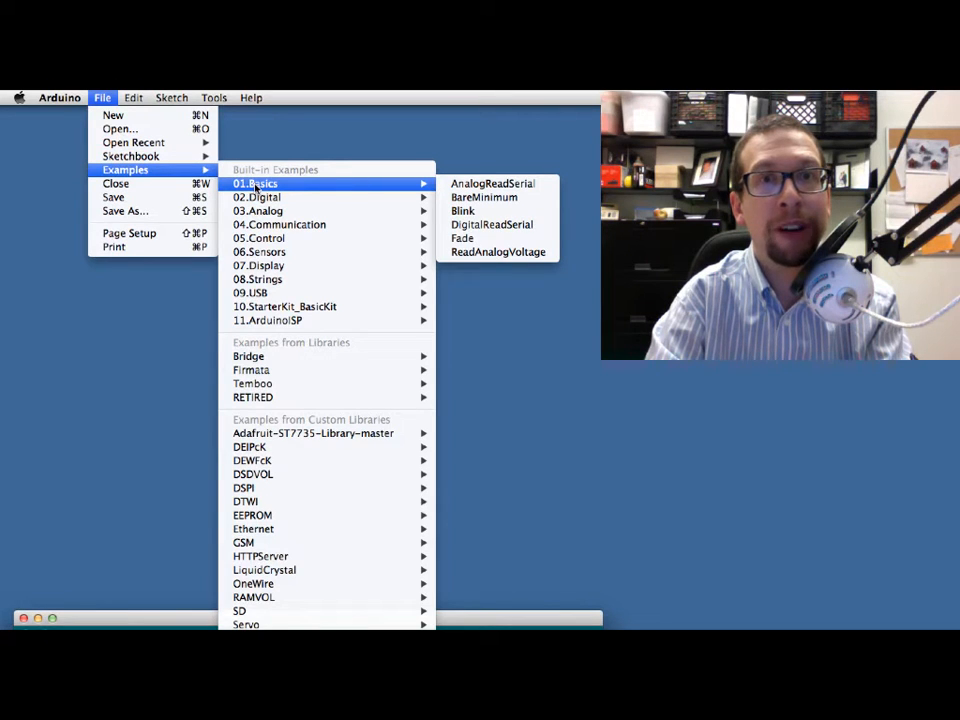
{"action": "mouse_move", "coordinate": [257, 197]}
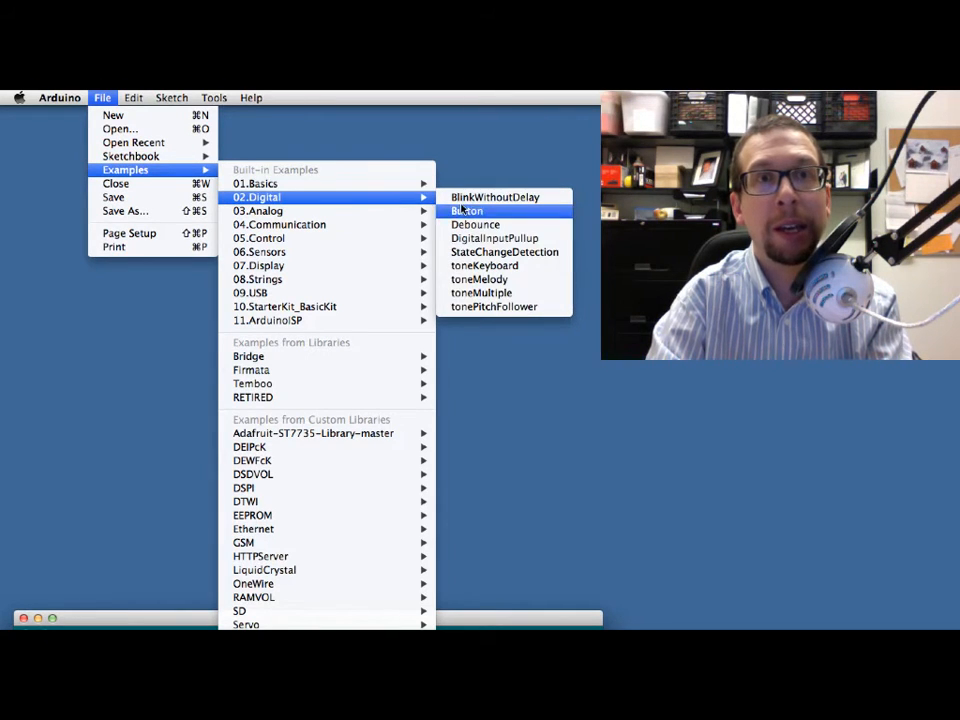
{"action": "mouse_move", "coordinate": [255, 184]}
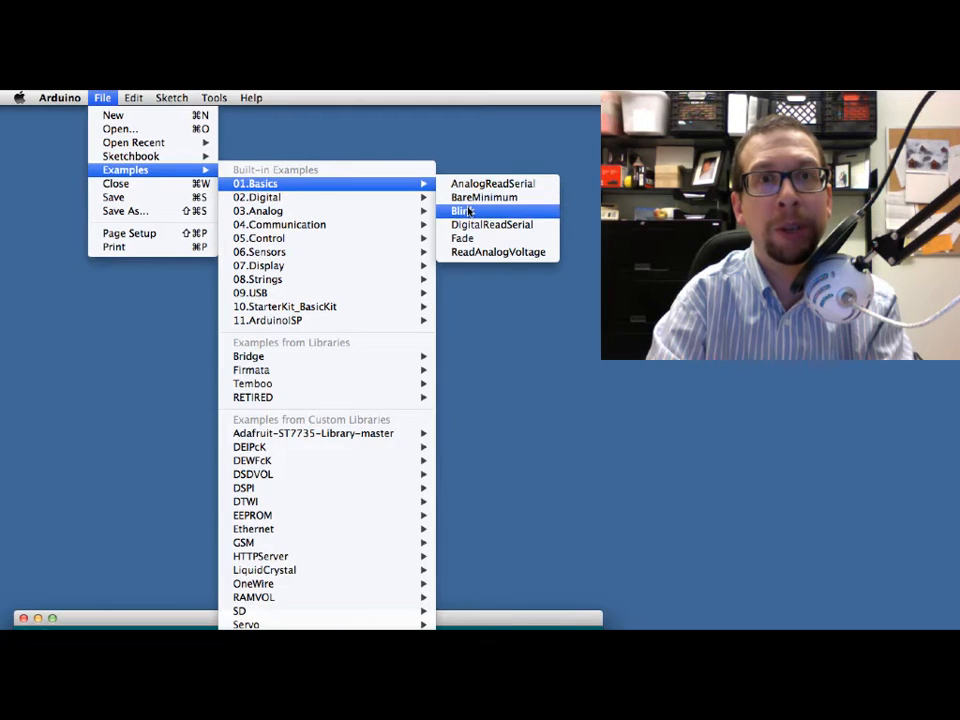
{"action": "left_click", "coordinate": [463, 211]}
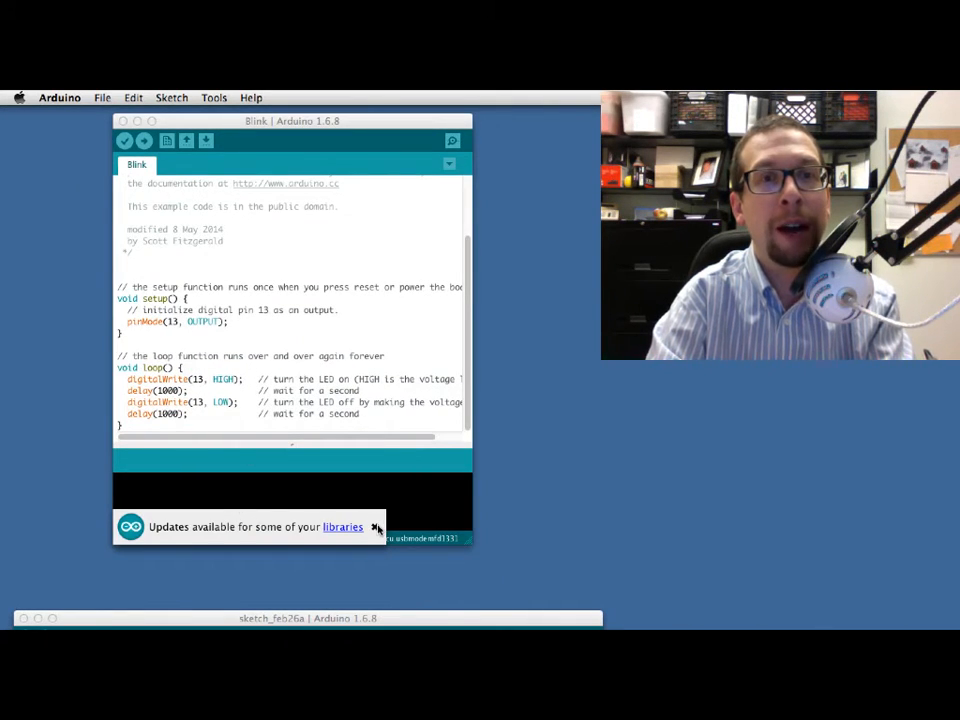
{"action": "left_click", "coordinate": [378, 527]}
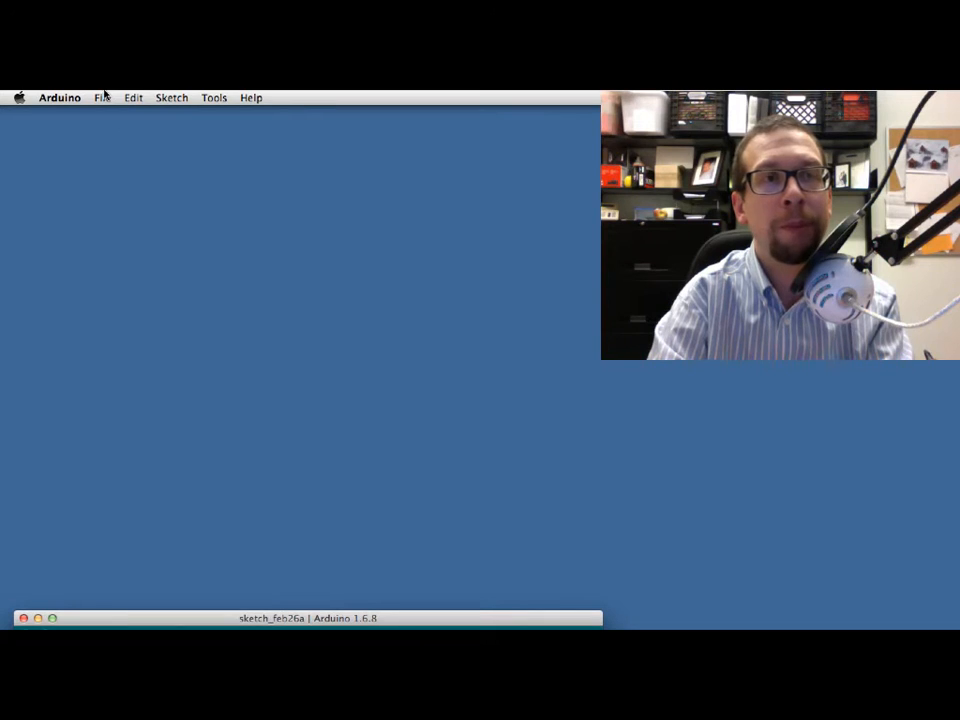
Open the derivative_dp32_v2 sketch and scroll through its ADC derivative loop code.
{"action": "left_click", "coordinate": [102, 97]}
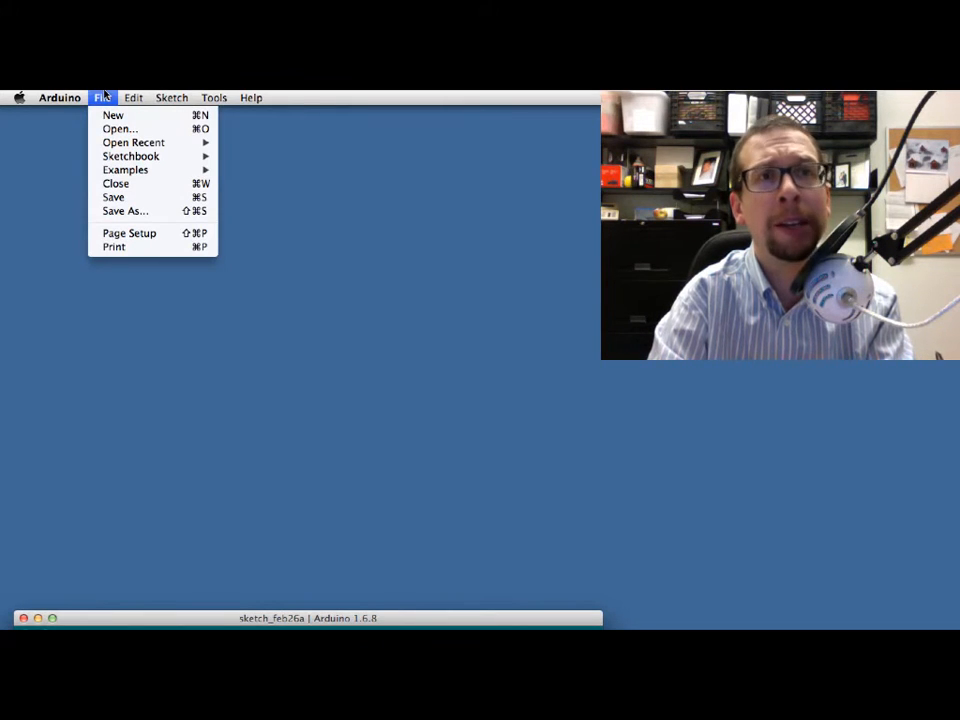
{"action": "mouse_move", "coordinate": [133, 142]}
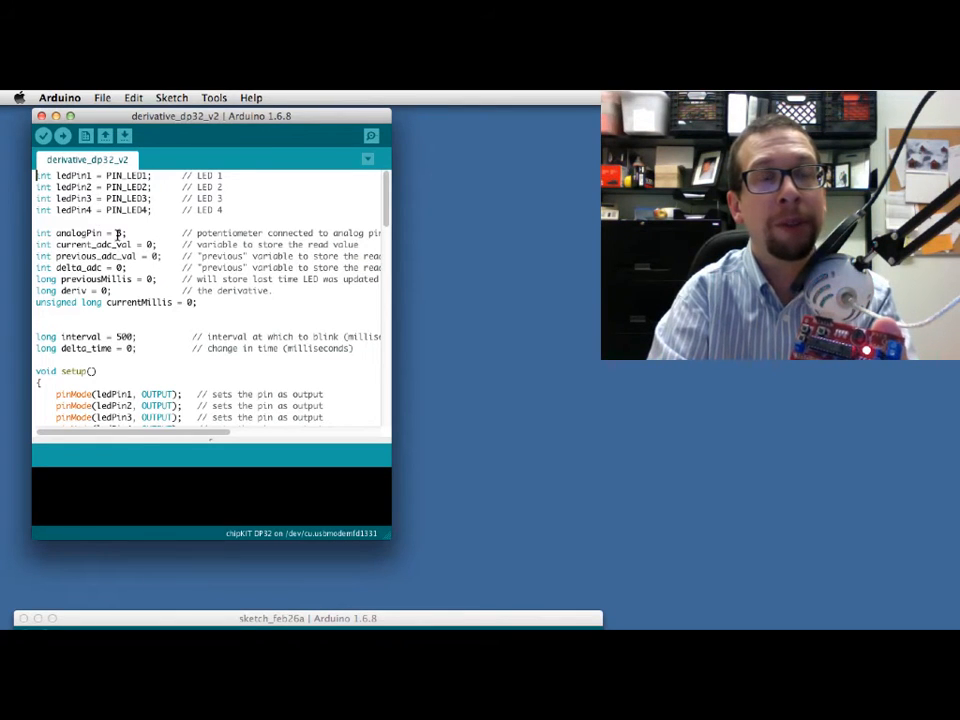
{"action": "scroll", "scroll_direction": "down", "scroll_amount": 3}
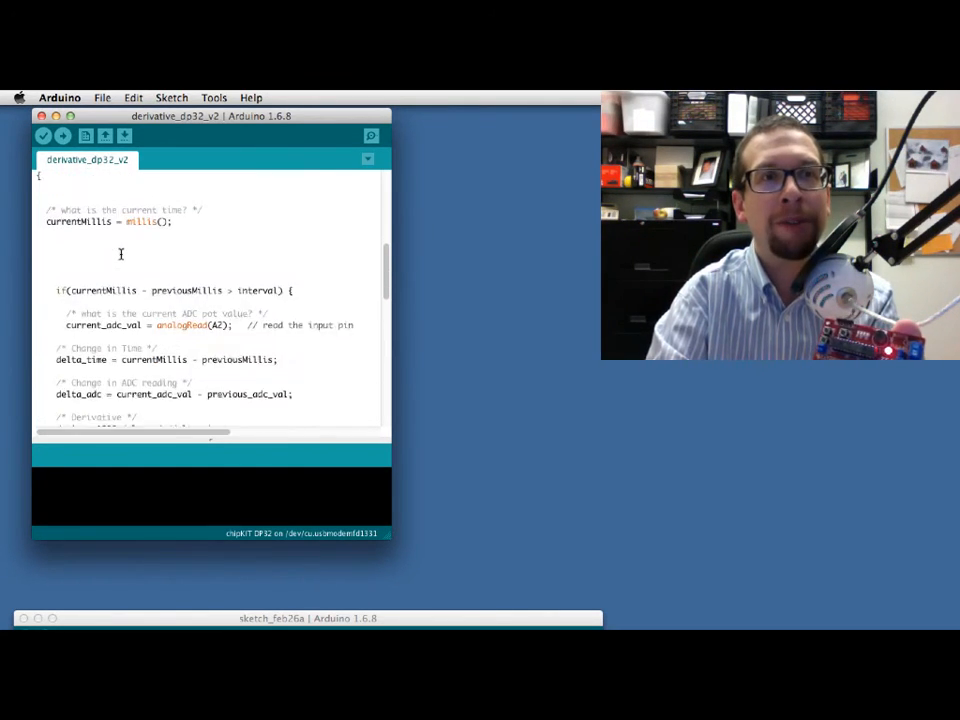
{"action": "scroll", "scroll_direction": "down", "scroll_amount": 3}
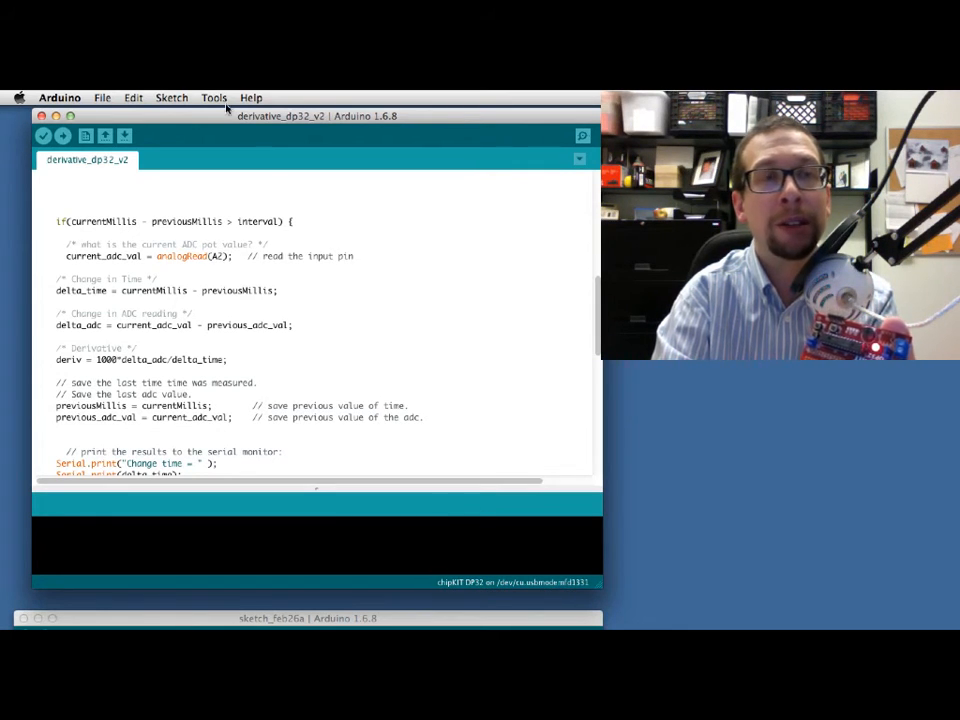
Confirm board chipKIT DP32 and select serial port /dev/cu.usbmodemfd1331.
{"action": "left_click", "coordinate": [214, 97]}
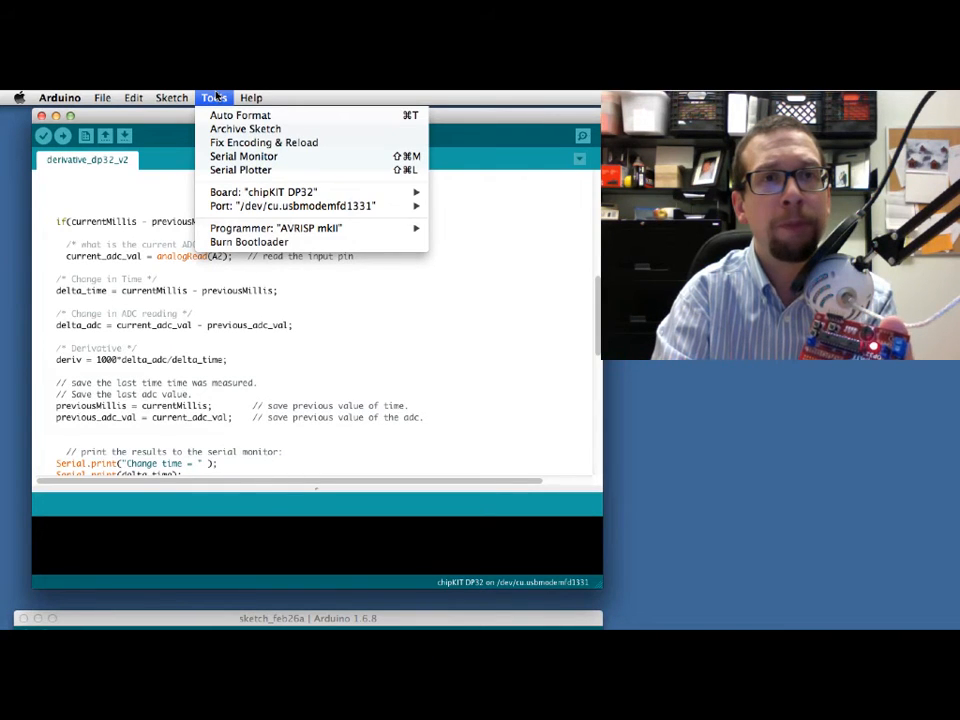
{"action": "left_click", "coordinate": [262, 191]}
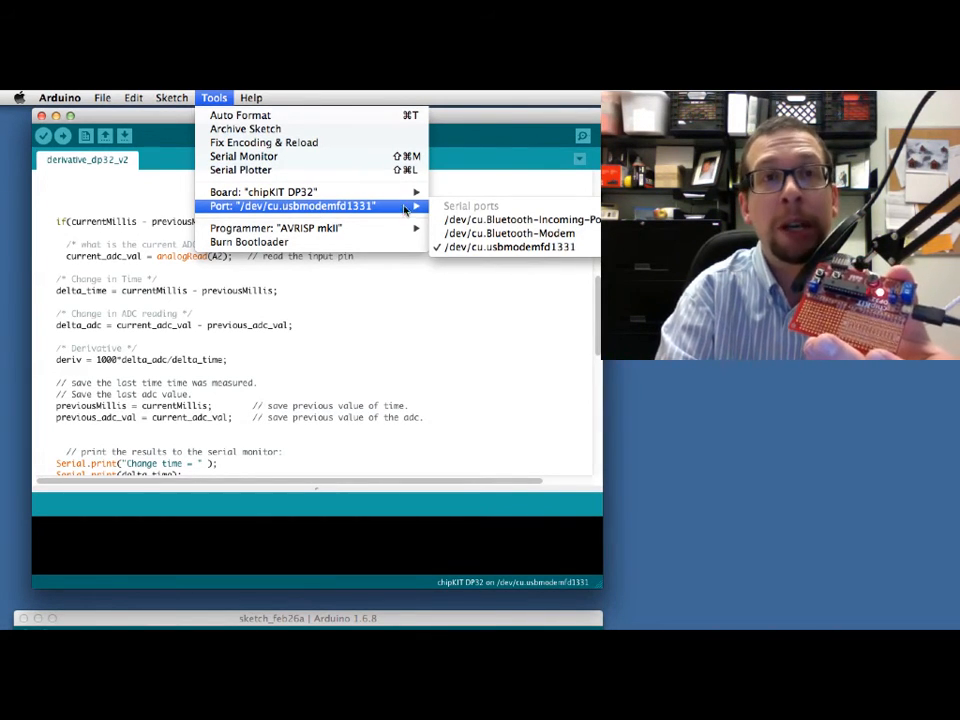
{"action": "mouse_move", "coordinate": [508, 233]}
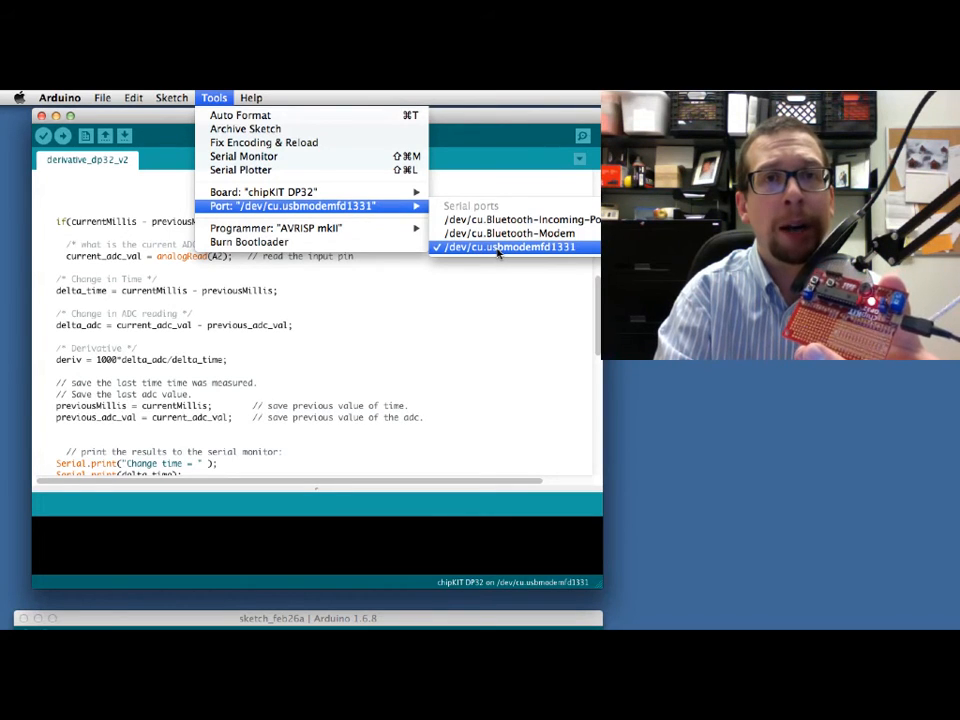
{"action": "left_click", "coordinate": [511, 247]}
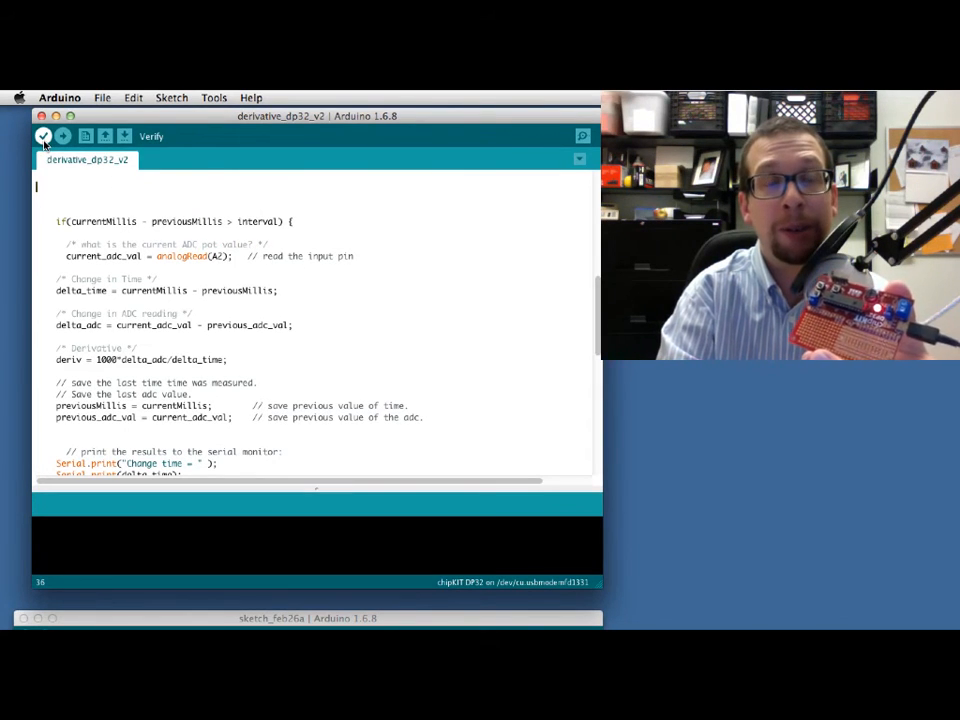
Verify derivative_dp32_v2, compiling to 23,668 bytes (19%) of program storage.
{"action": "left_click", "coordinate": [43, 135]}
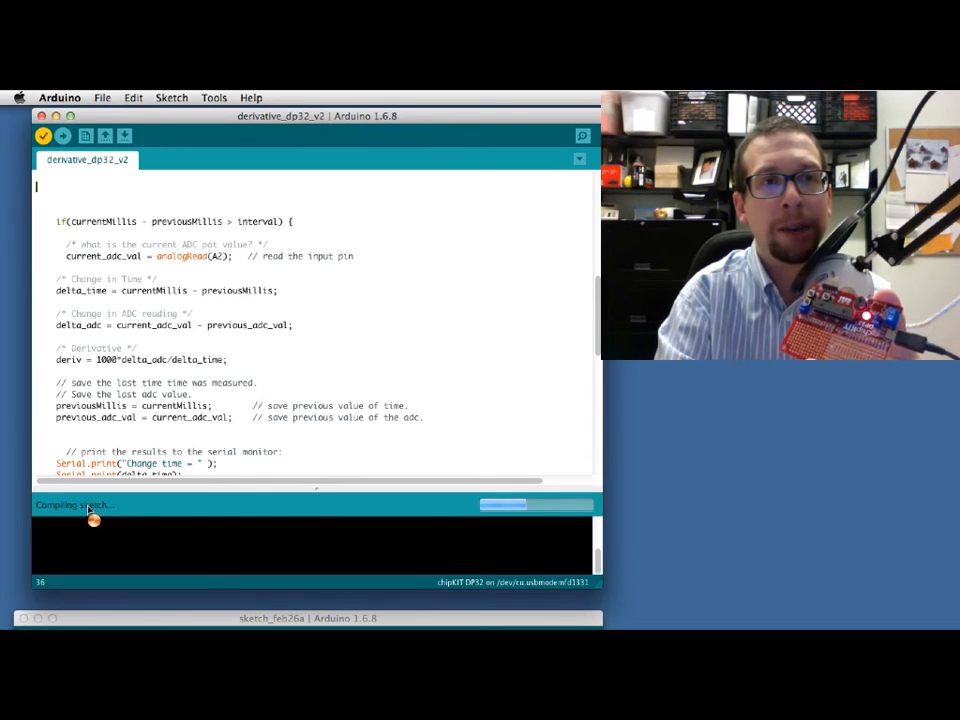
{"action": "mouse_move", "coordinate": [280, 527]}
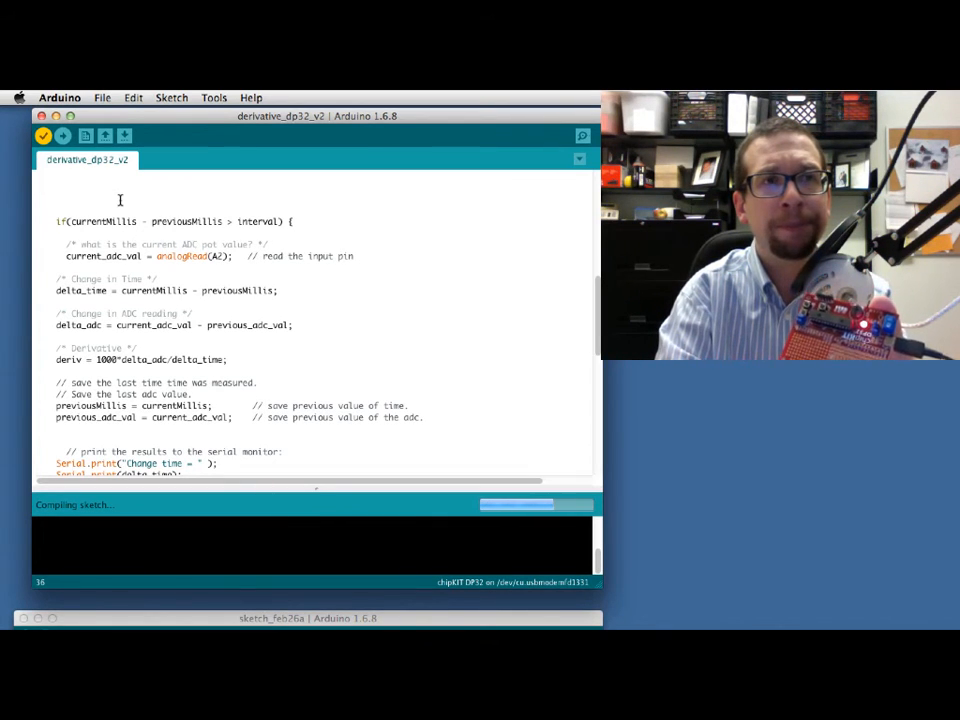
{"action": "mouse_move", "coordinate": [62, 136]}
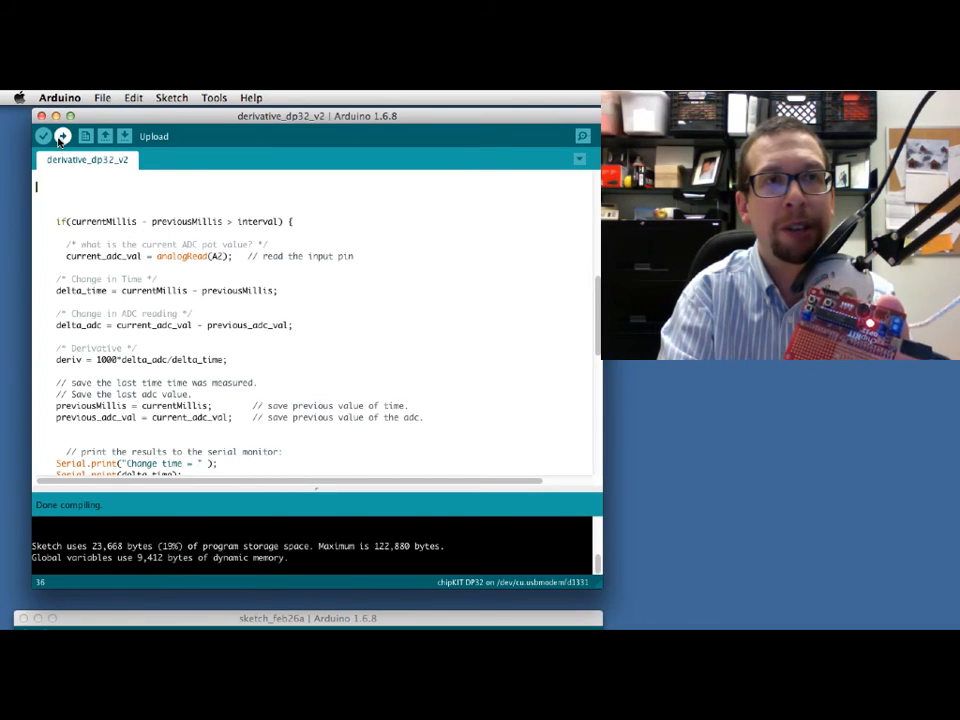
Upload derivative_dp32_v2 to the chipKIT DP32 until program and verify flash report done.
{"action": "left_click", "coordinate": [62, 135]}
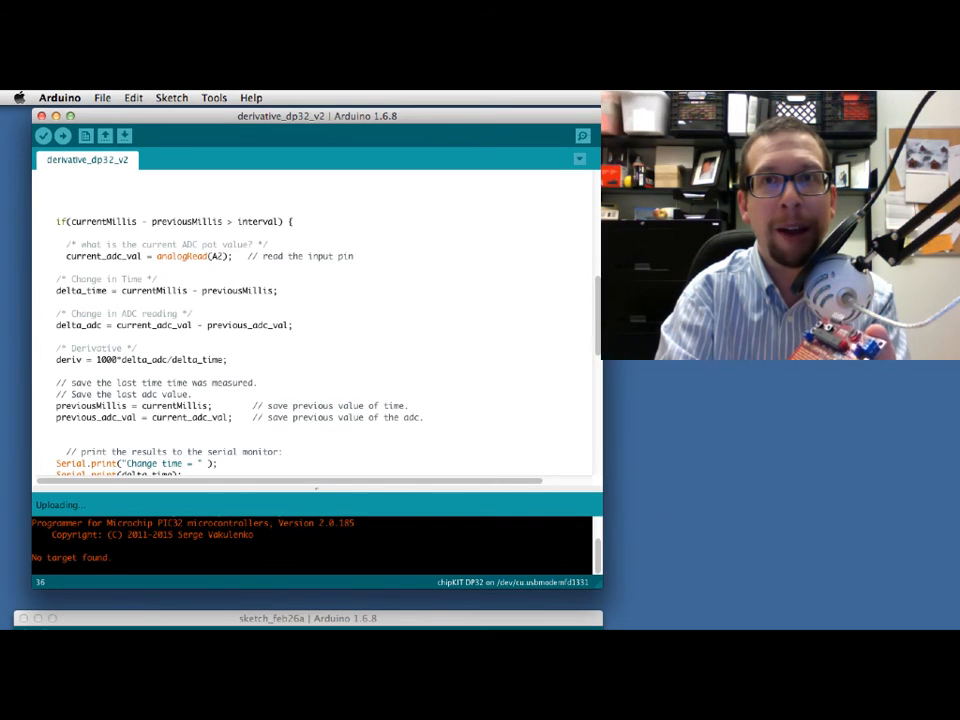
{"action": "mouse_move", "coordinate": [756, 384]}
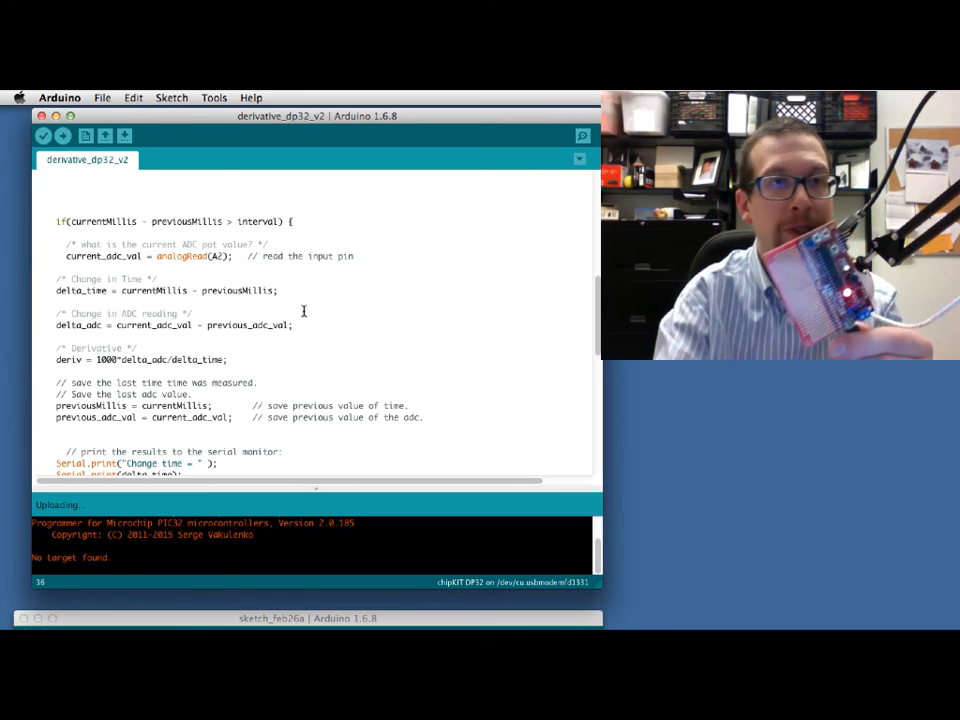
{"action": "left_click", "coordinate": [62, 135]}
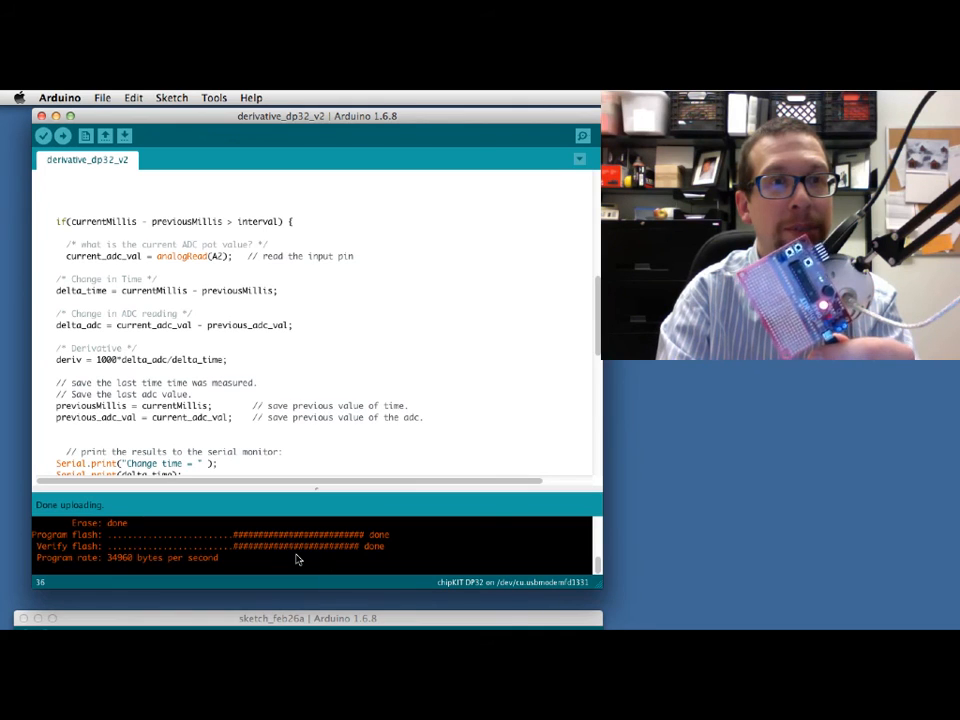
{"action": "mouse_move", "coordinate": [308, 566]}
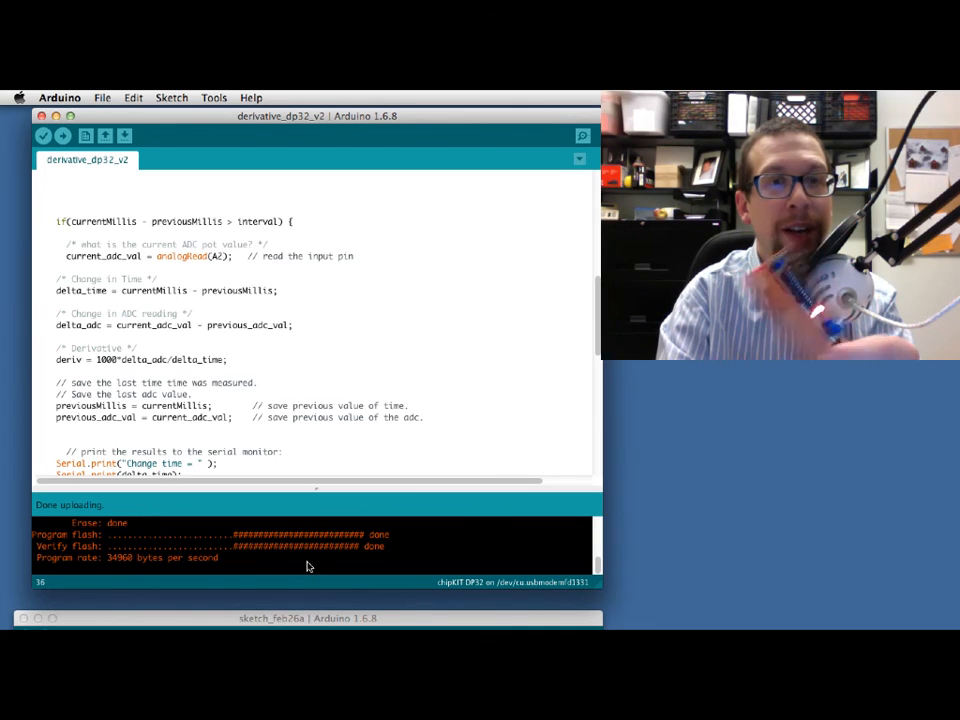